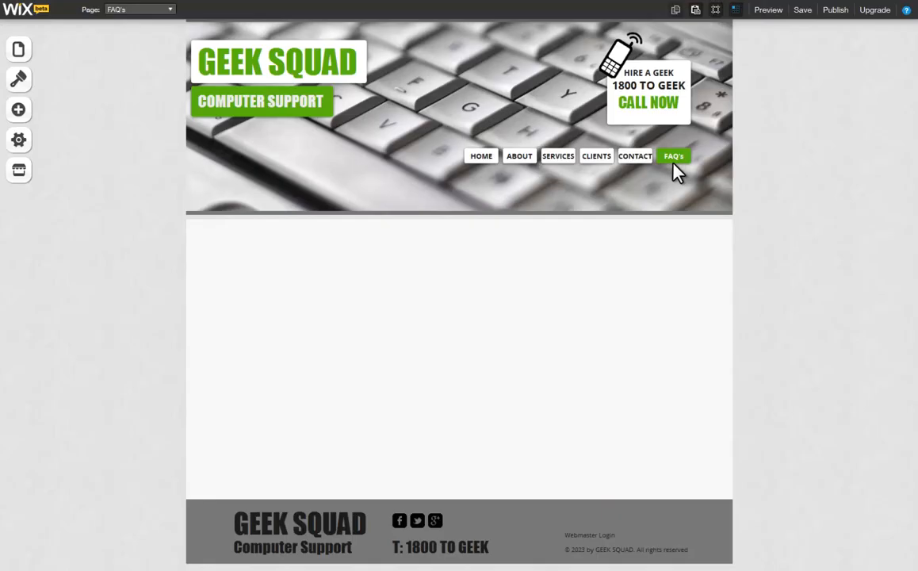
{"action": "mouse_move", "coordinate": [674, 156]}
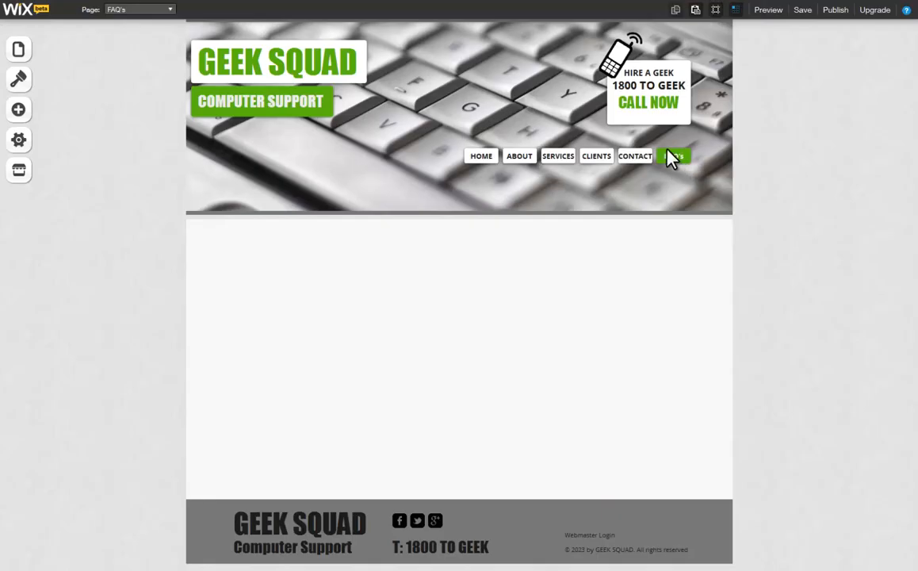
{"action": "mouse_move", "coordinate": [662, 168]}
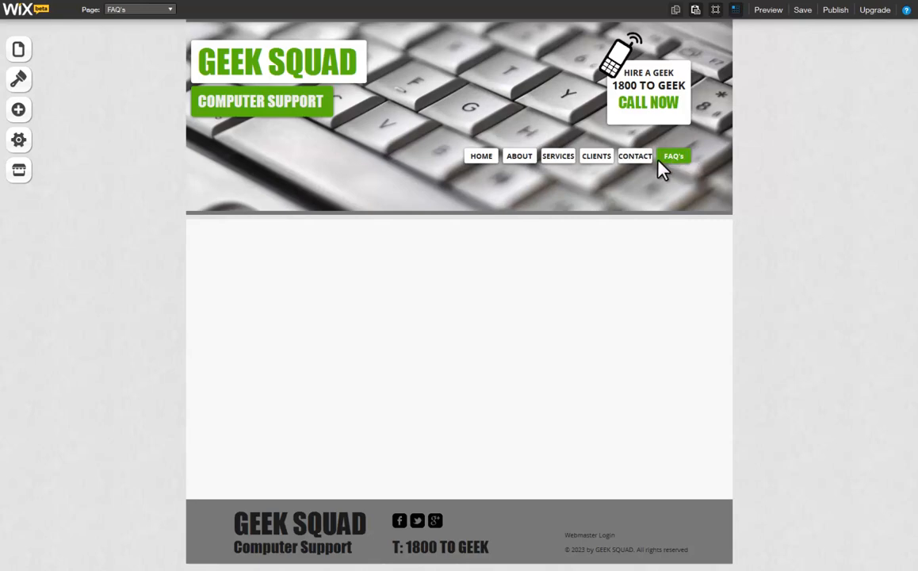
{"action": "mouse_move", "coordinate": [583, 241]}
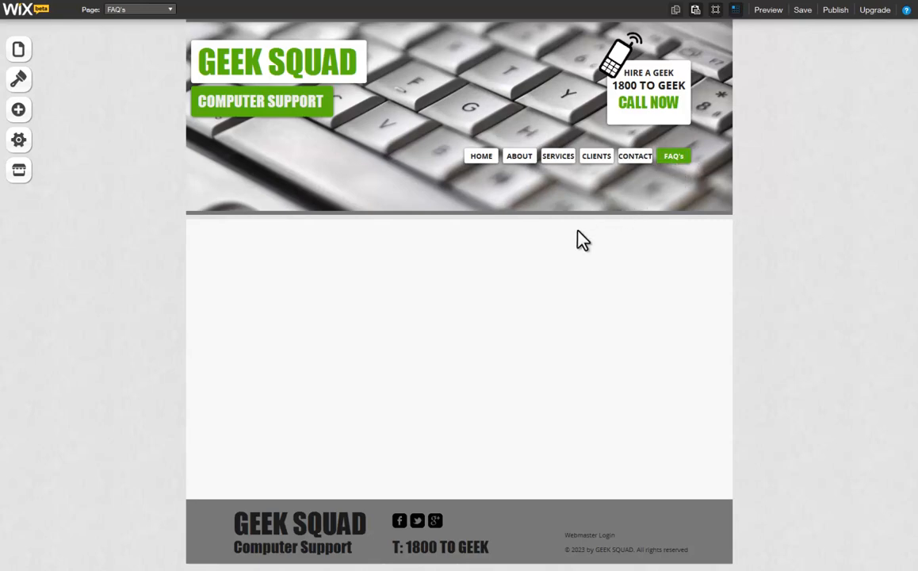
{"action": "mouse_move", "coordinate": [450, 307]}
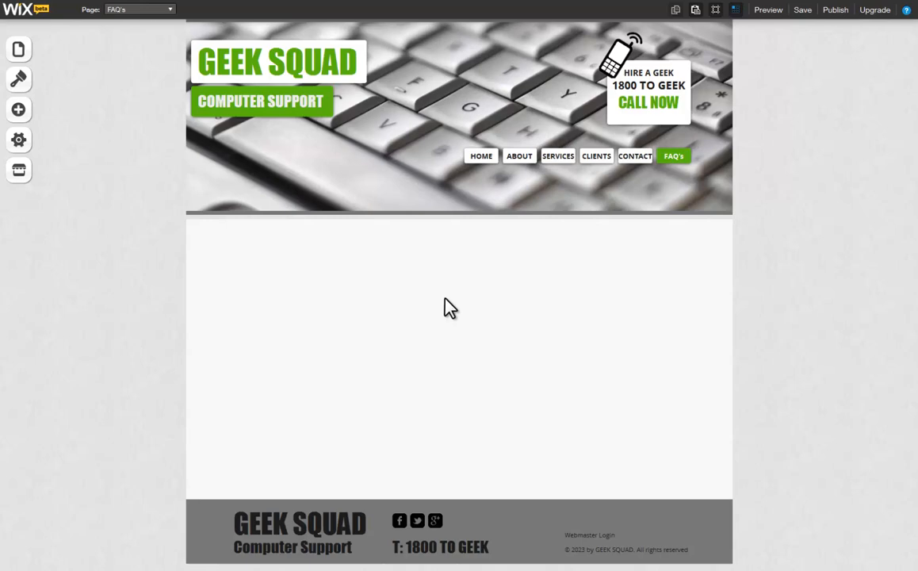
{"action": "mouse_move", "coordinate": [19, 109]}
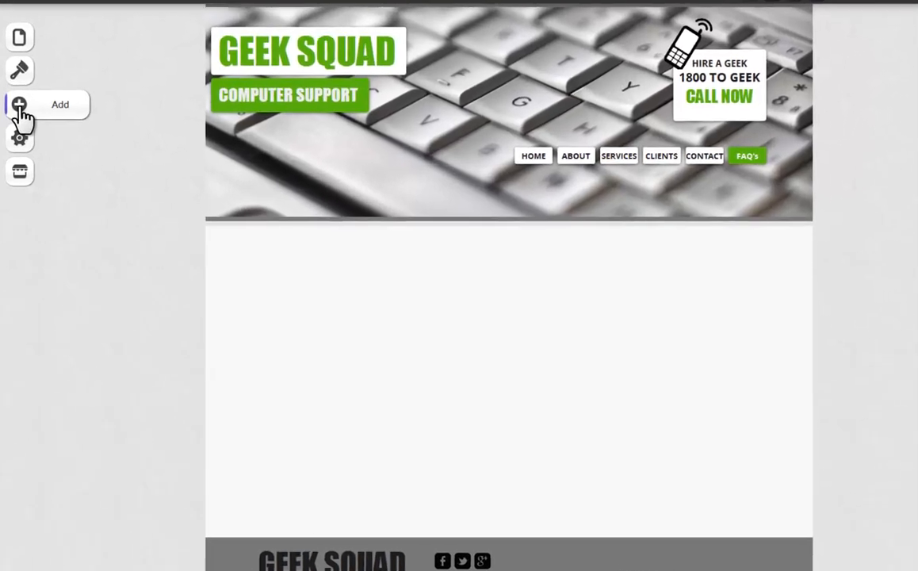
Add the FAQ app from Add > Apps onto the Geek Squad FAQ's page, bringing up Choose FAQ
{"action": "left_click", "coordinate": [19, 105]}
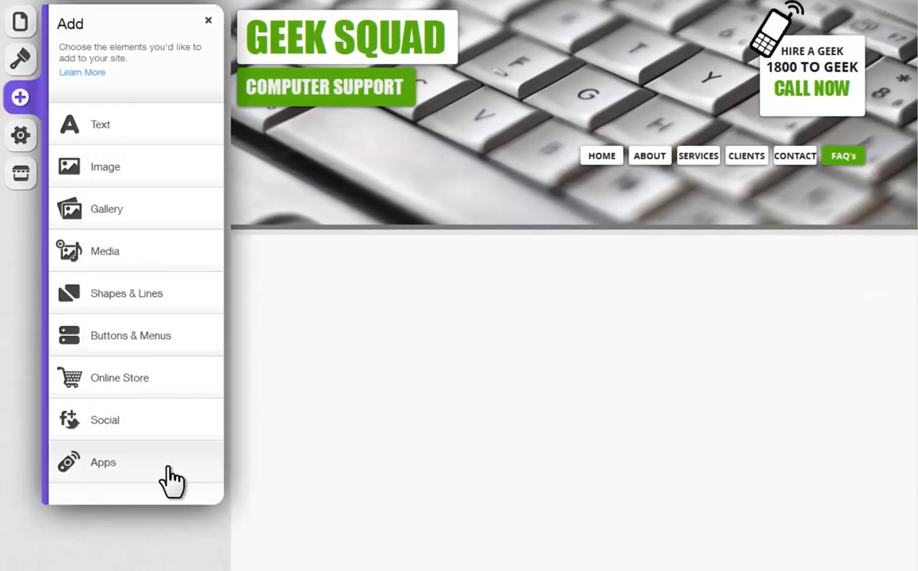
{"action": "left_click", "coordinate": [103, 463]}
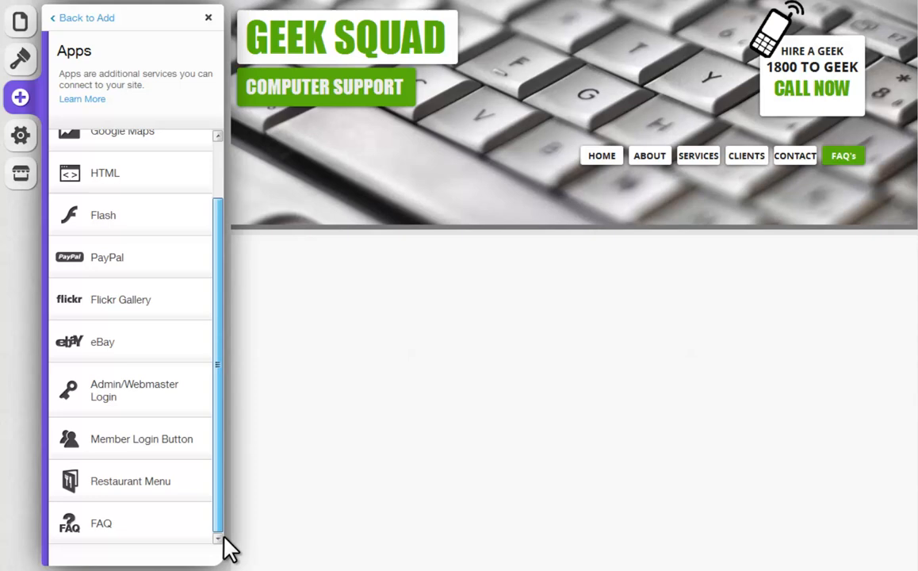
{"action": "left_click", "coordinate": [102, 523]}
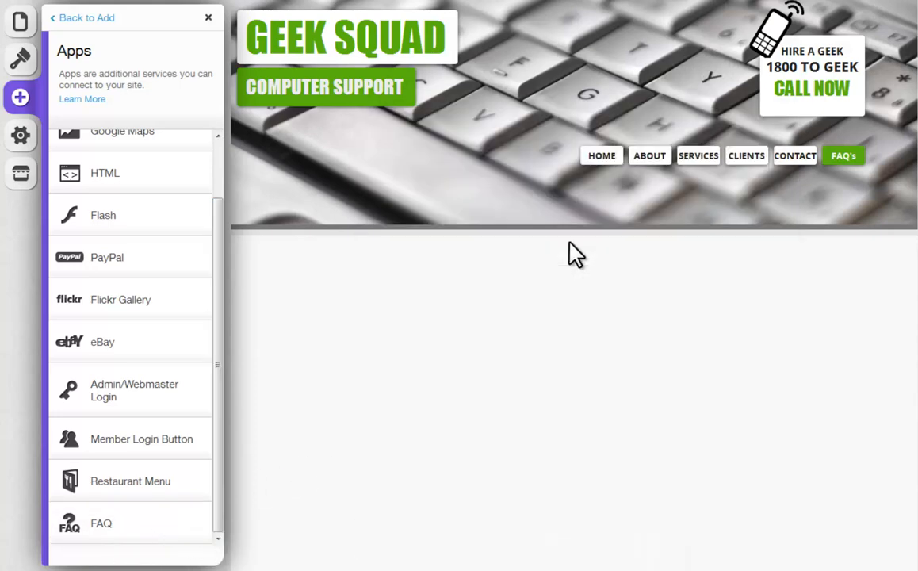
{"action": "left_click", "coordinate": [102, 523]}
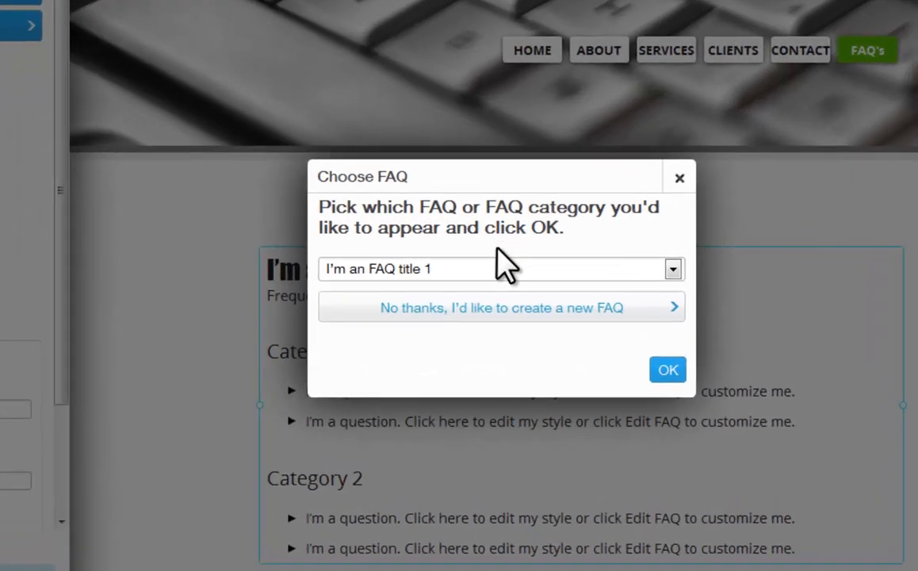
{"action": "left_click", "coordinate": [673, 267]}
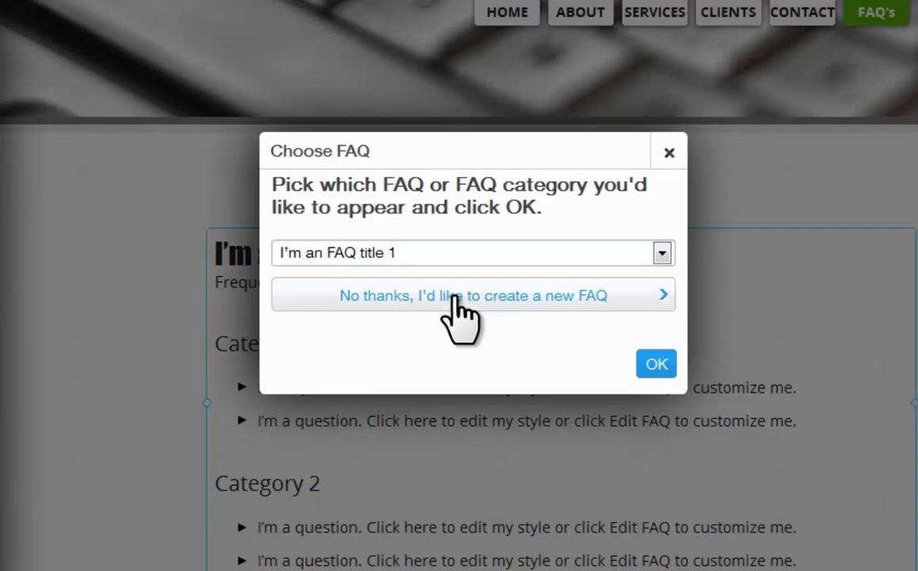
Create a New FAQ, then browse the sample FAQ's Category 1 and its title entry
{"action": "left_click", "coordinate": [472, 295]}
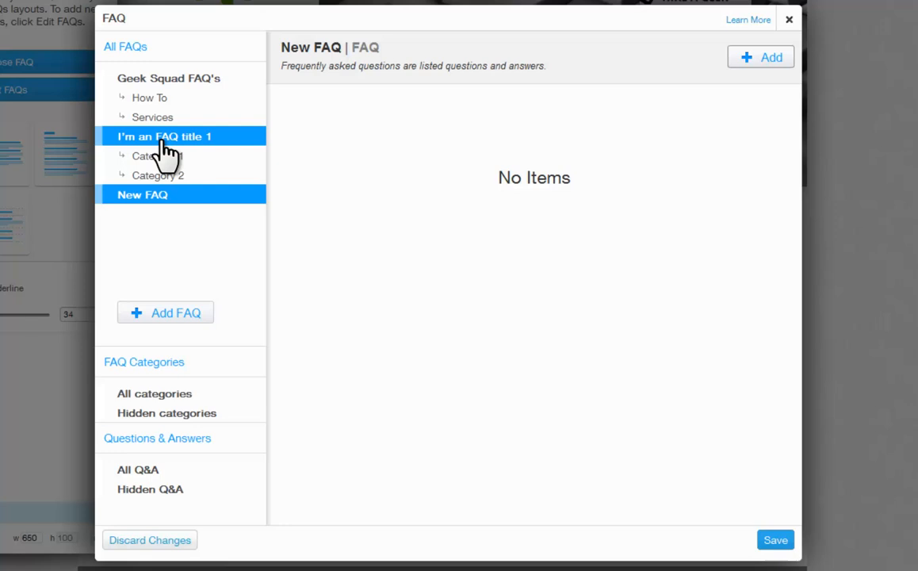
{"action": "left_click", "coordinate": [159, 156]}
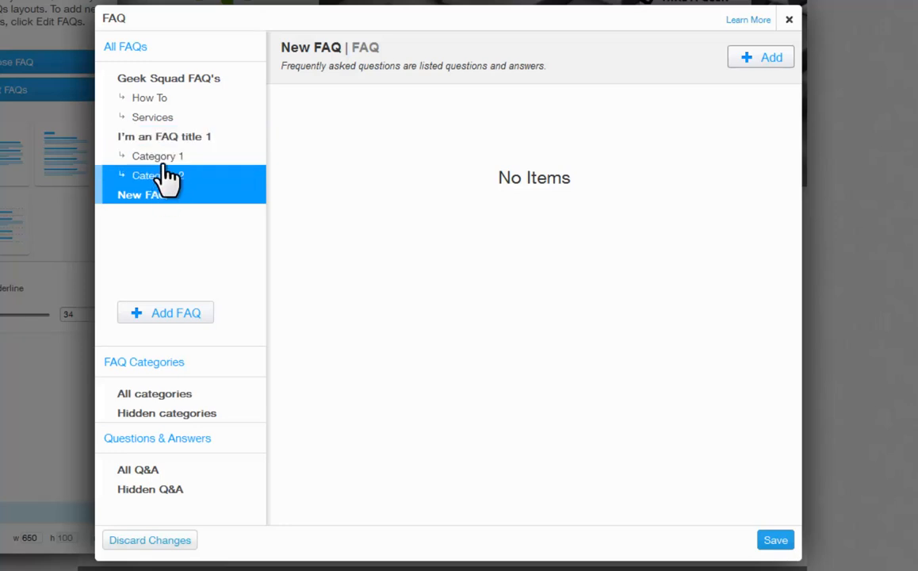
{"action": "left_click", "coordinate": [157, 155]}
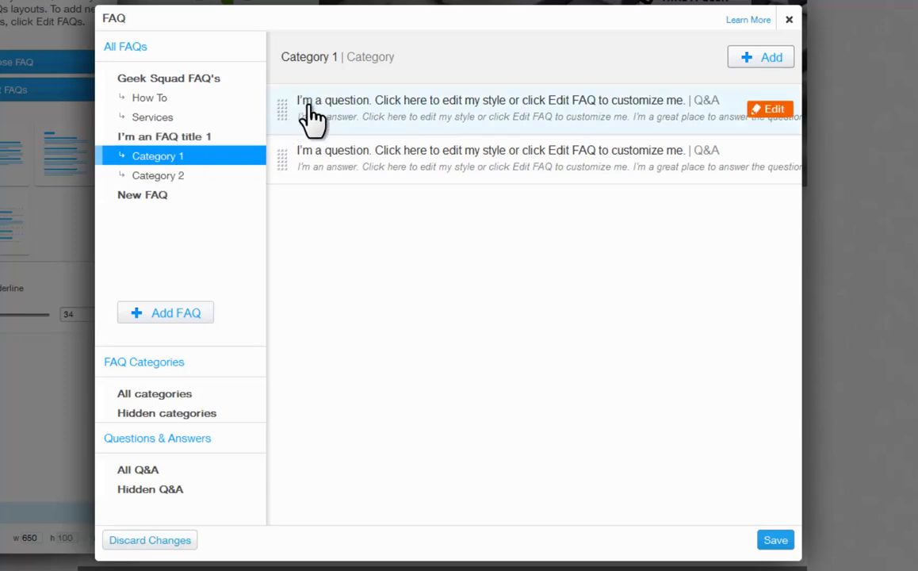
{"action": "mouse_move", "coordinate": [315, 202]}
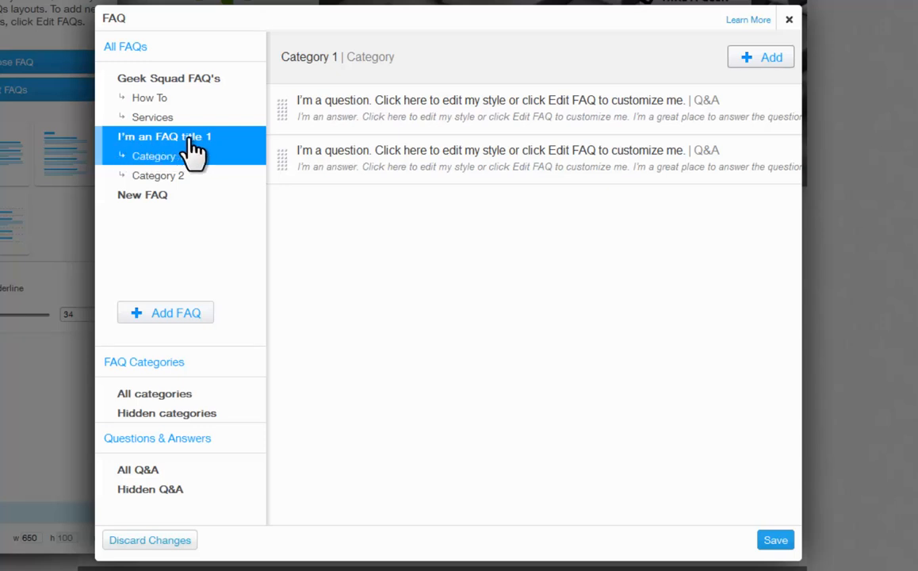
{"action": "left_click", "coordinate": [165, 136]}
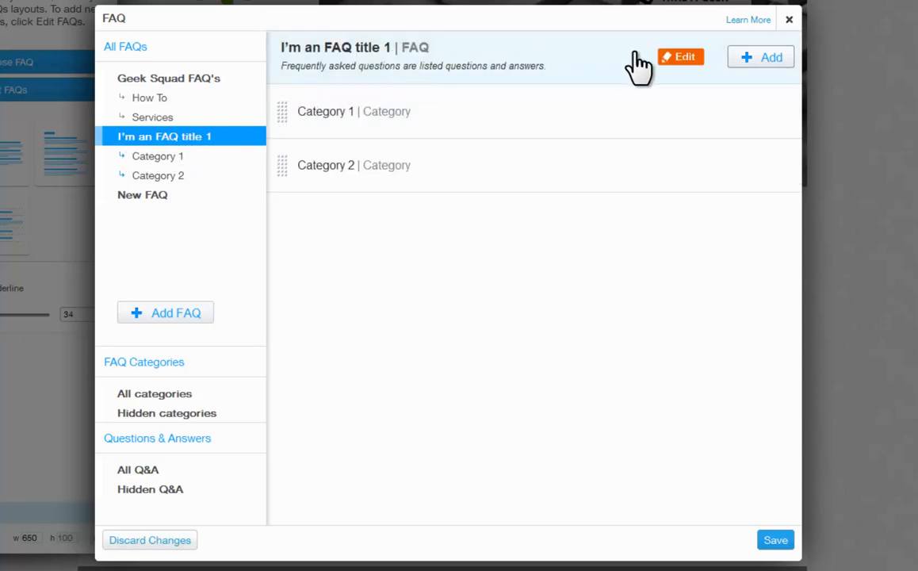
Rename the sample FAQ to 'How to use the FAQ App', keeping its description
{"action": "left_click", "coordinate": [678, 57]}
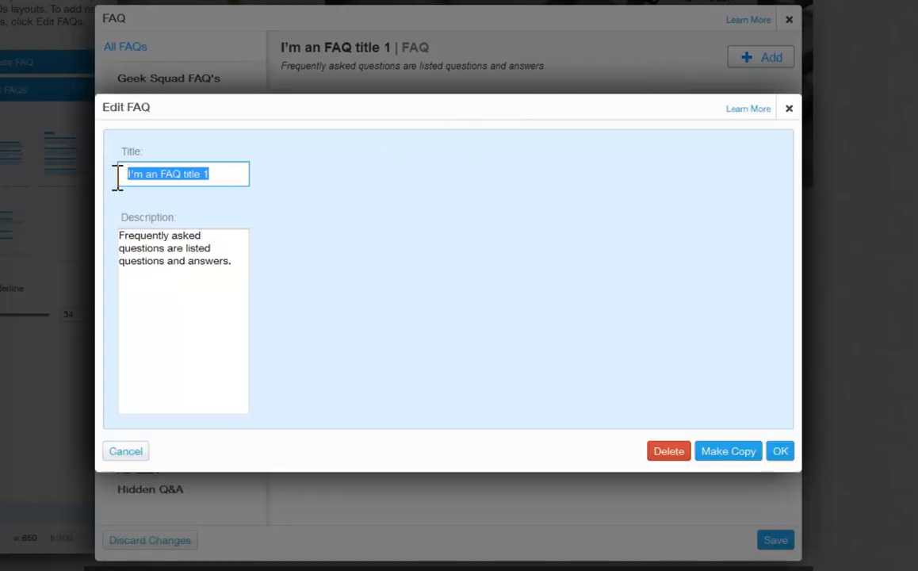
{"action": "type", "text": "How to use the FAQ App"}
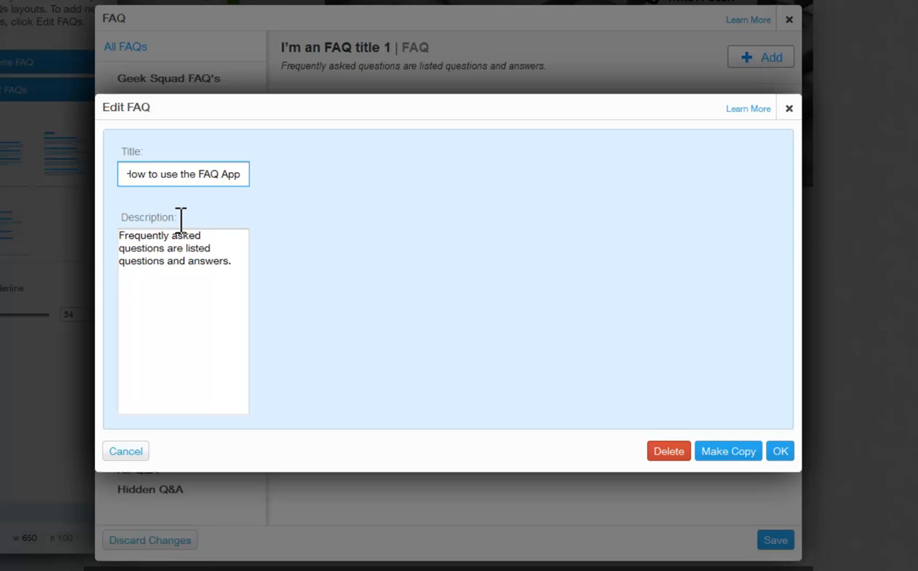
{"action": "left_click", "coordinate": [182, 262]}
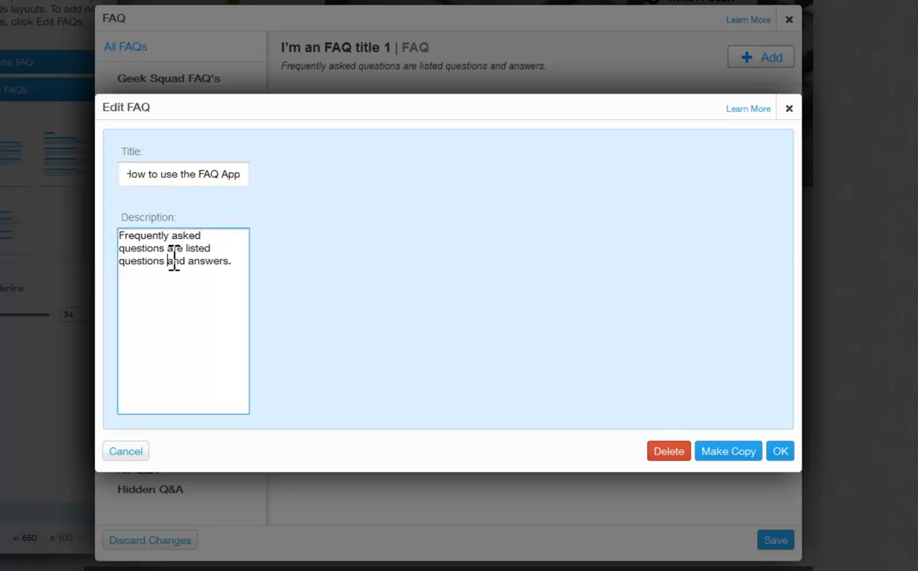
{"action": "mouse_move", "coordinate": [236, 300]}
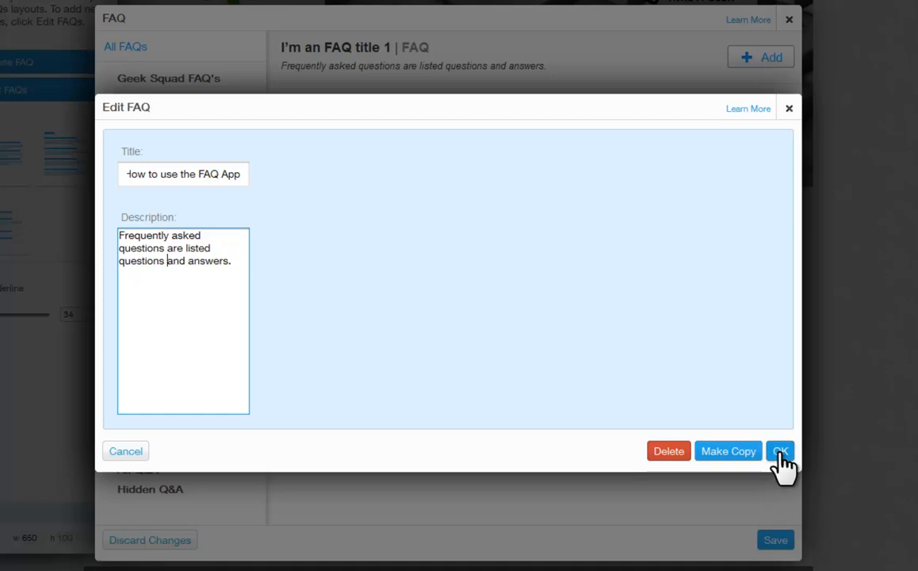
{"action": "mouse_move", "coordinate": [125, 450]}
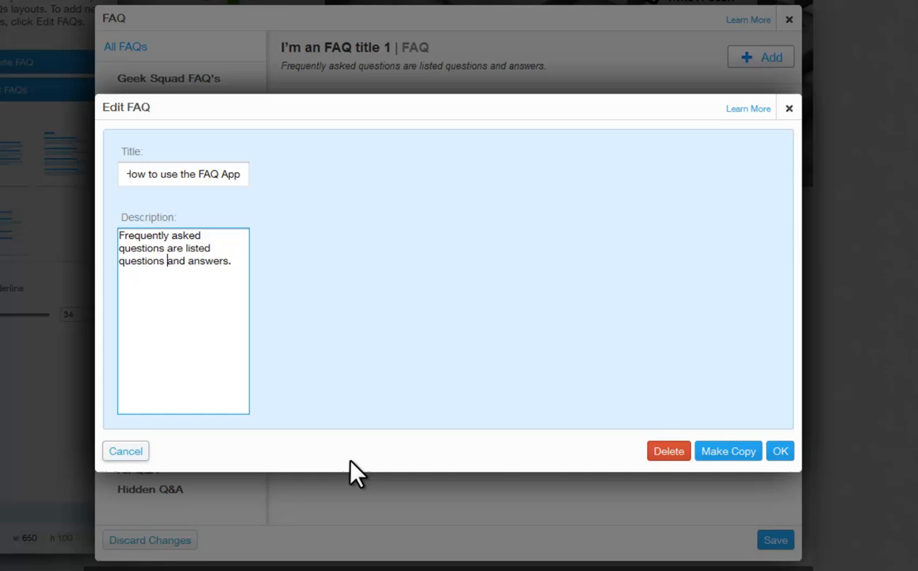
{"action": "mouse_move", "coordinate": [727, 450]}
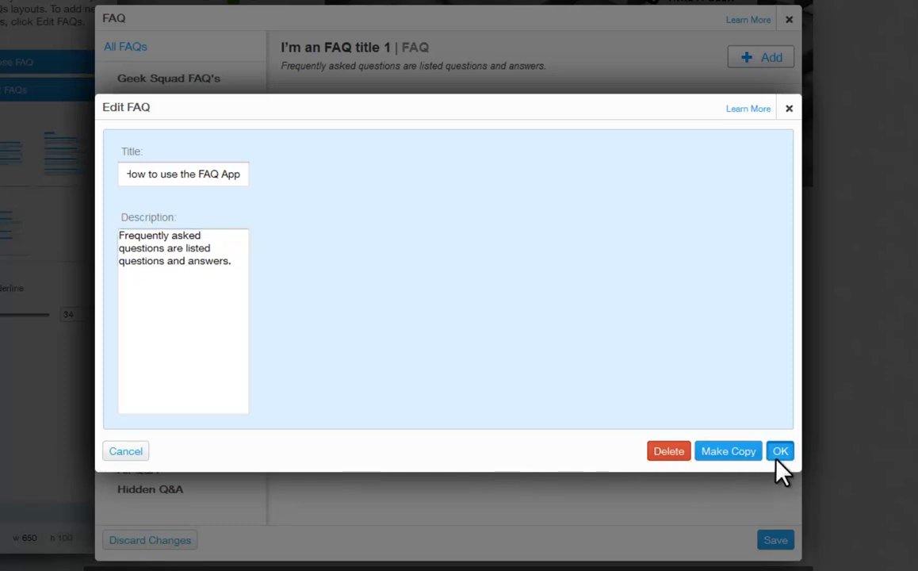
{"action": "left_click", "coordinate": [780, 450]}
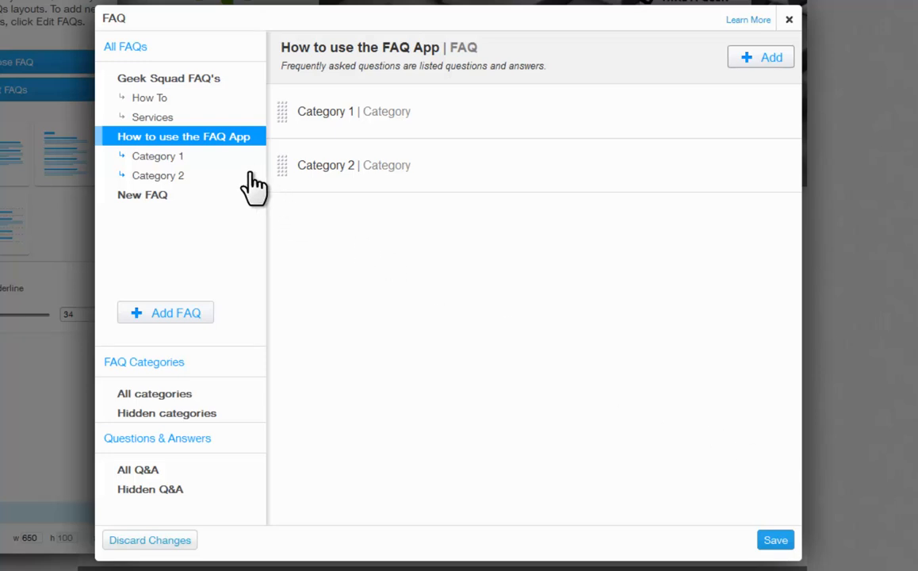
{"action": "mouse_move", "coordinate": [368, 76]}
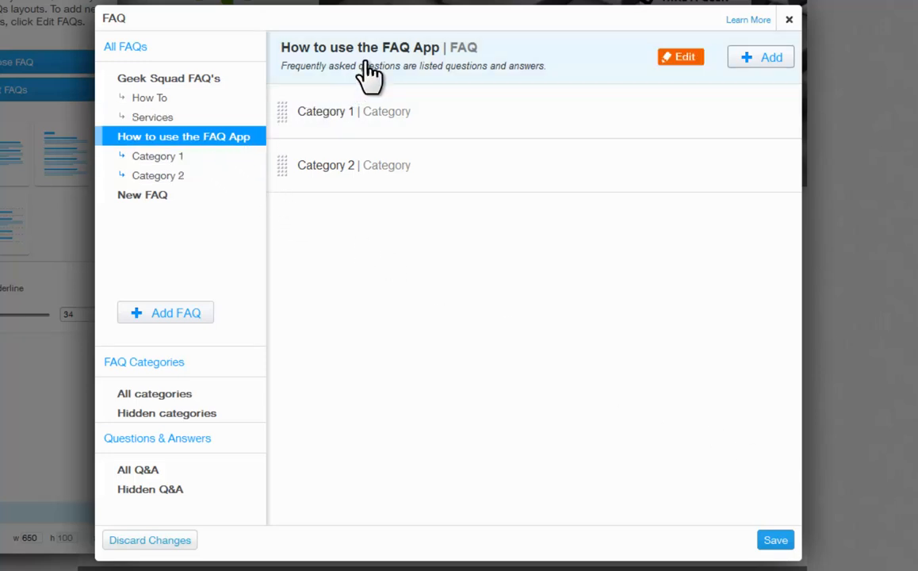
Rename Category 1 to 'Using the FAQ App on my Wix Site' after reviewing Move to options
{"action": "left_click", "coordinate": [159, 156]}
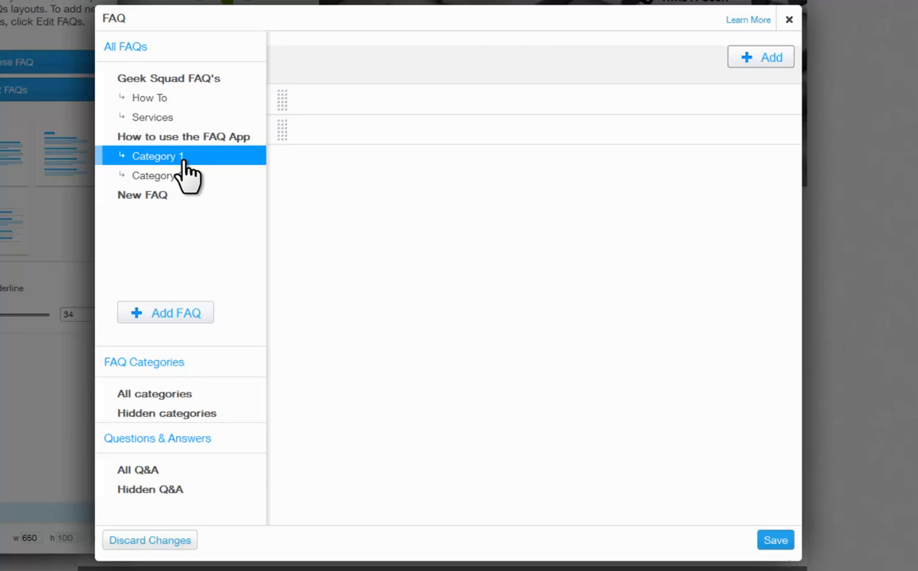
{"action": "left_click", "coordinate": [159, 155]}
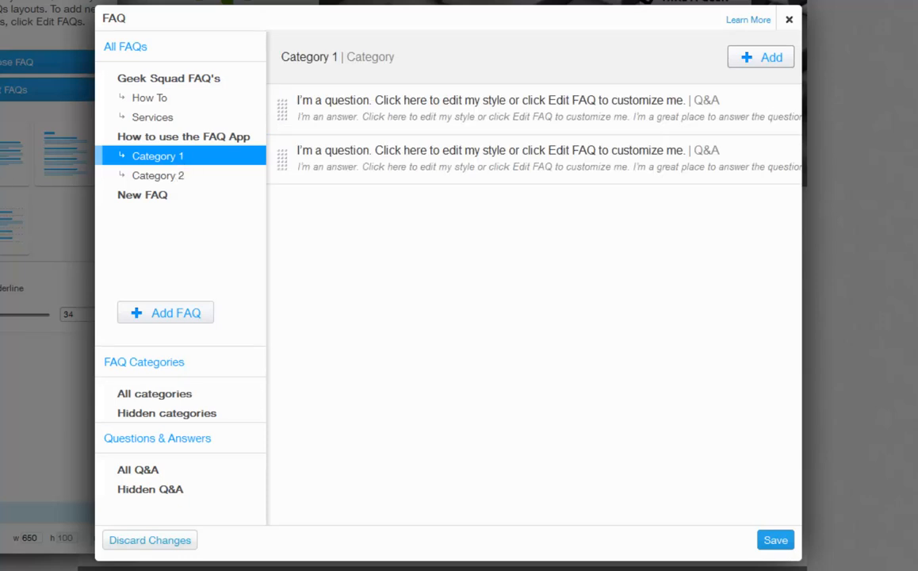
{"action": "mouse_move", "coordinate": [42, 149]}
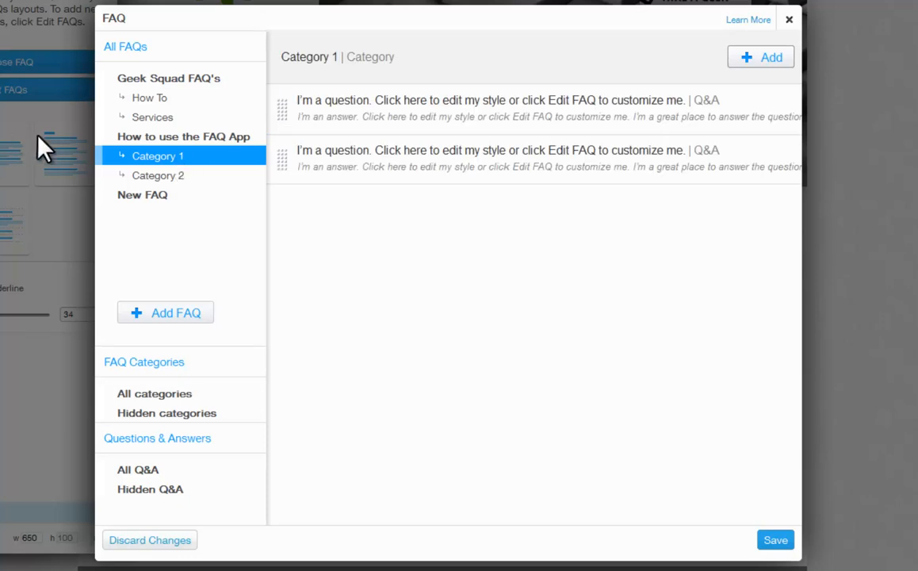
{"action": "mouse_move", "coordinate": [352, 83]}
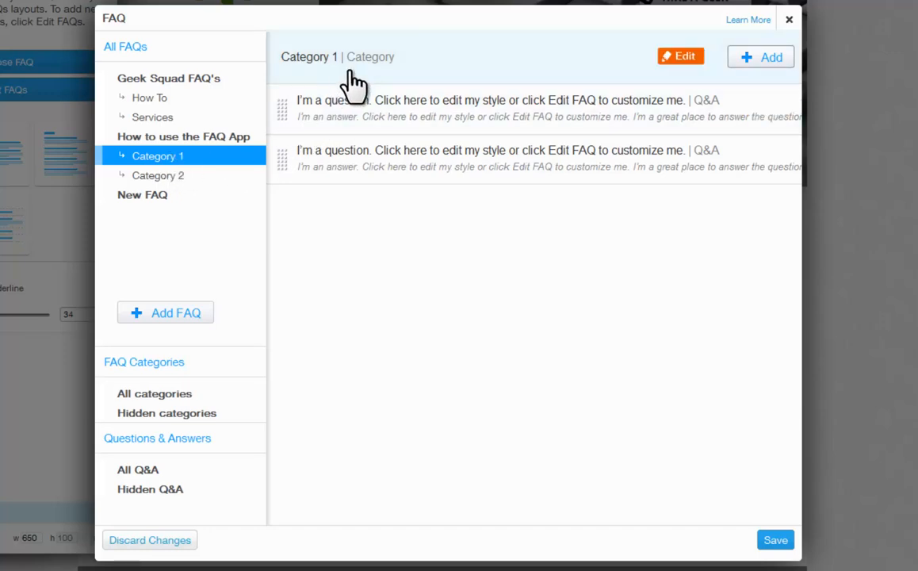
{"action": "left_click", "coordinate": [680, 57]}
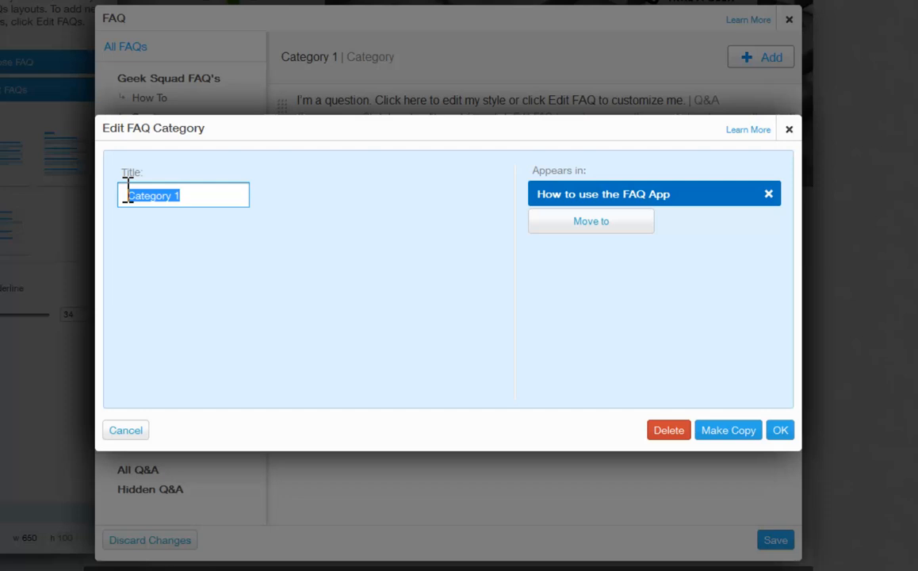
{"action": "type", "text": "FAQ App on my Wix Site"}
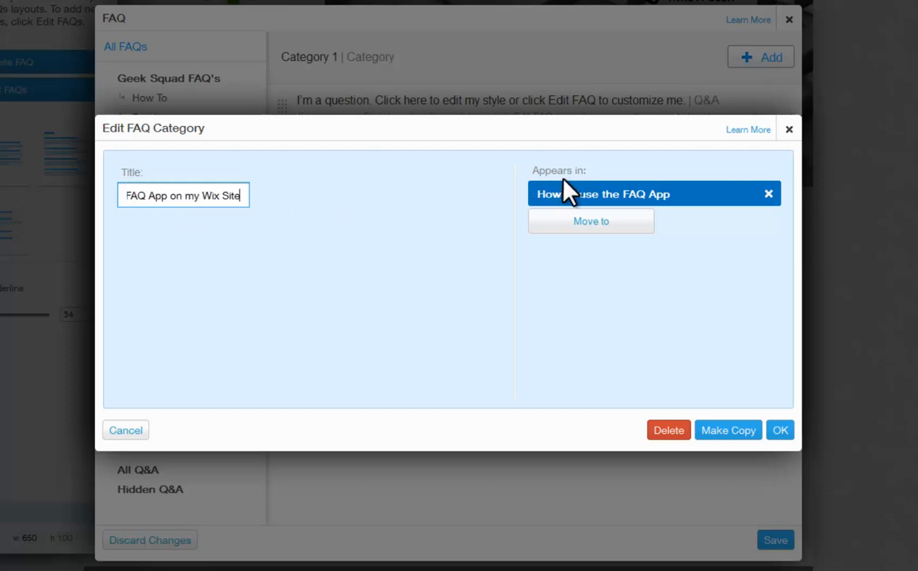
{"action": "mouse_move", "coordinate": [637, 214]}
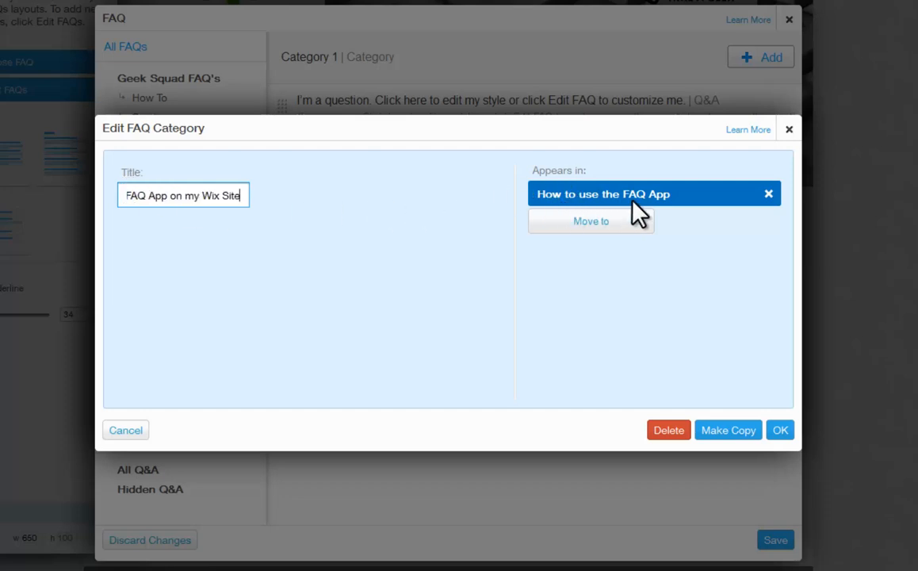
{"action": "mouse_move", "coordinate": [589, 222]}
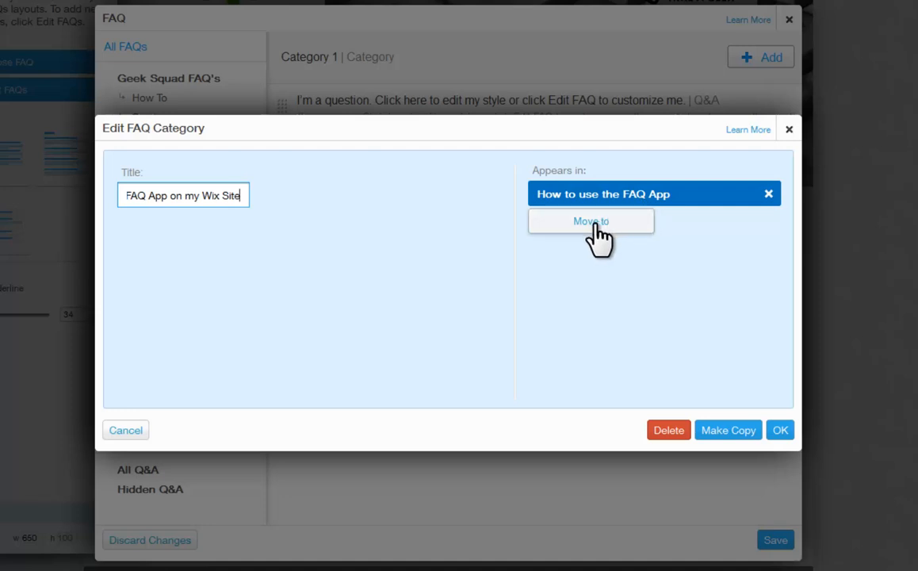
{"action": "left_click", "coordinate": [589, 220]}
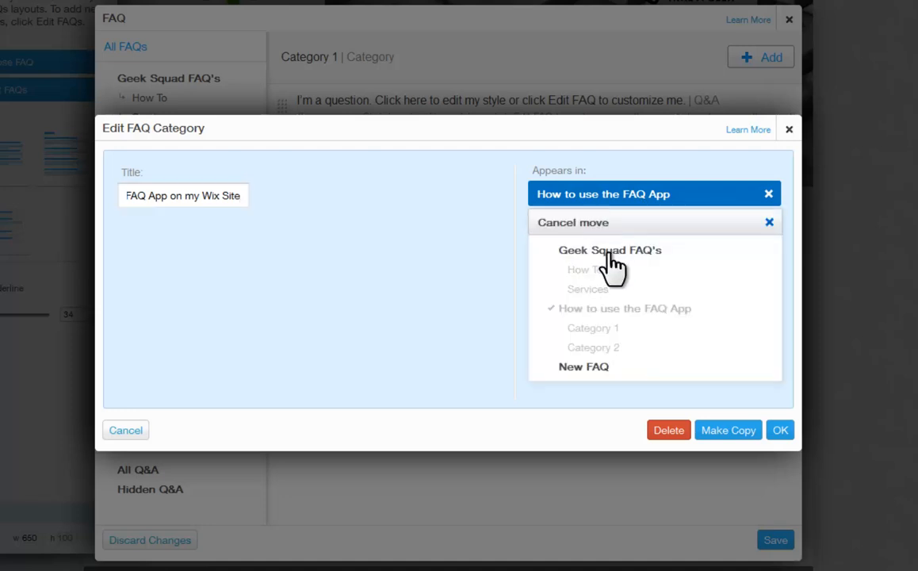
{"action": "mouse_move", "coordinate": [642, 377]}
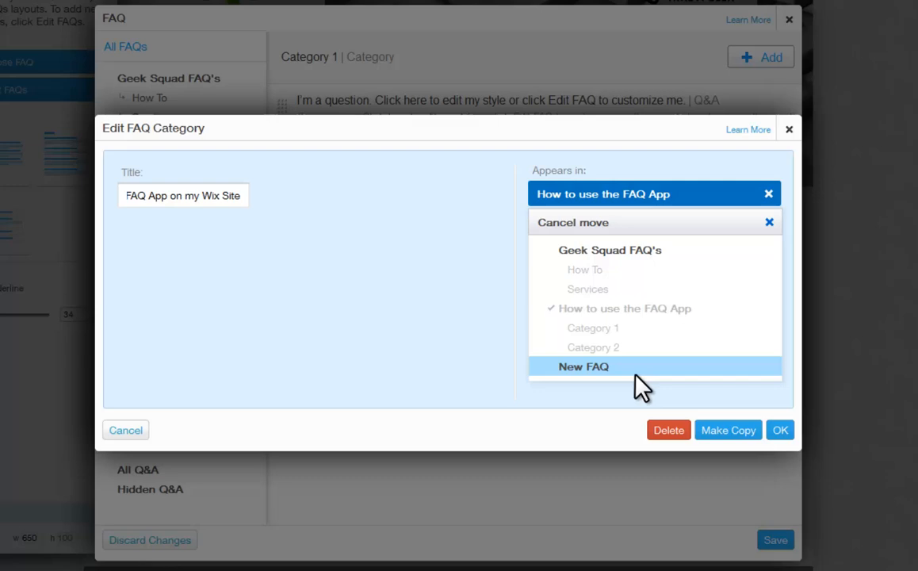
{"action": "mouse_move", "coordinate": [785, 444]}
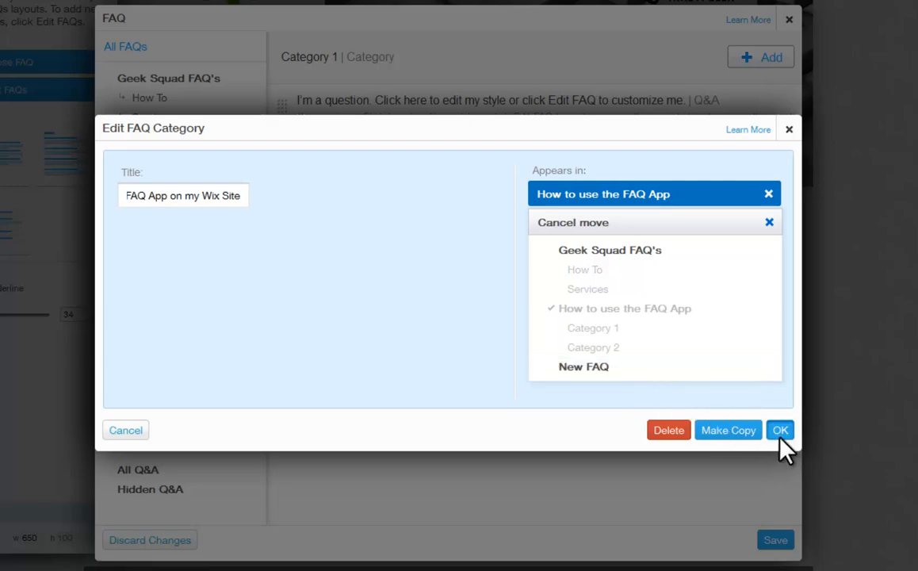
{"action": "left_click", "coordinate": [779, 430]}
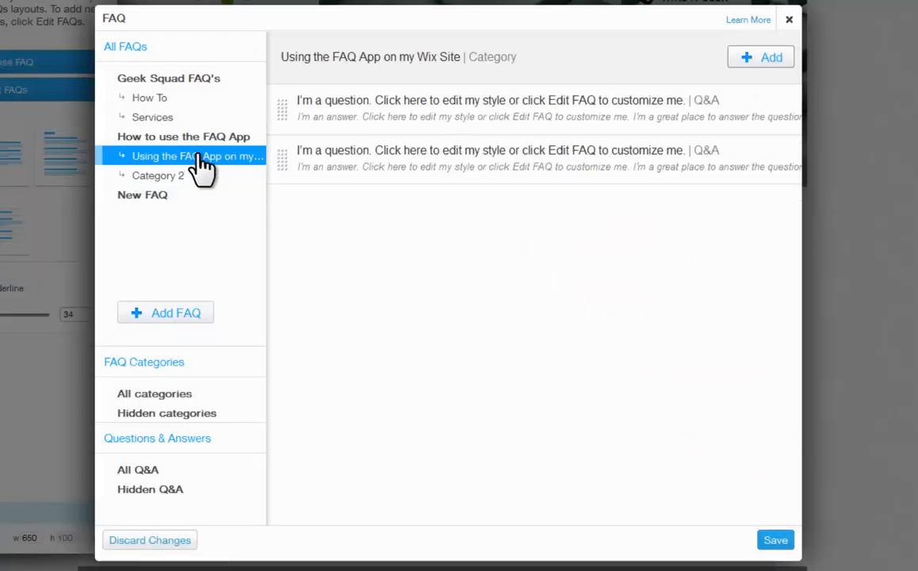
{"action": "mouse_move", "coordinate": [367, 82]}
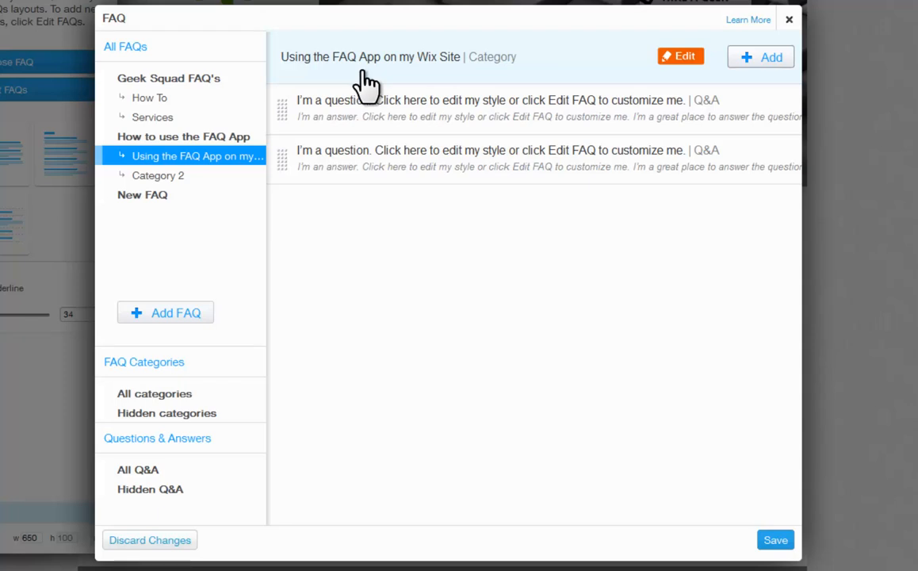
{"action": "mouse_move", "coordinate": [266, 163]}
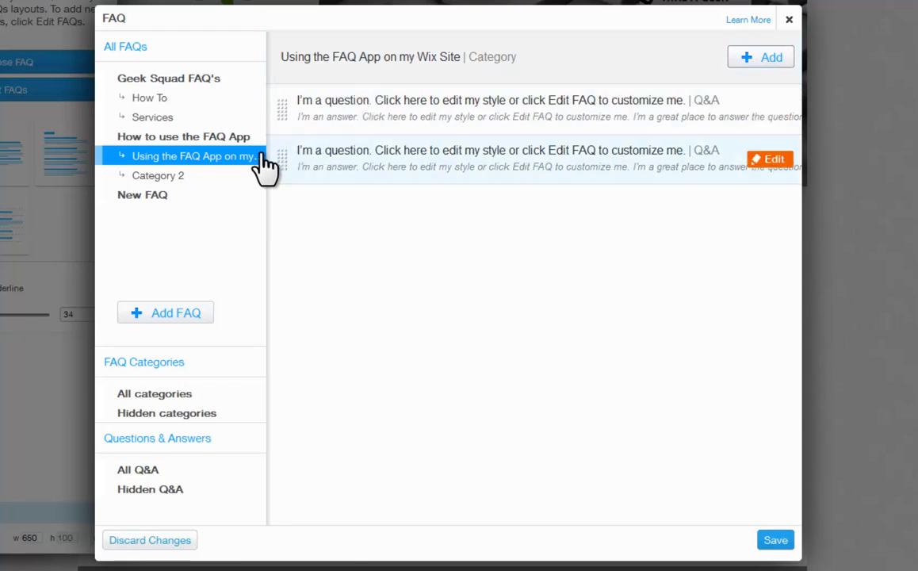
{"action": "mouse_move", "coordinate": [418, 119]}
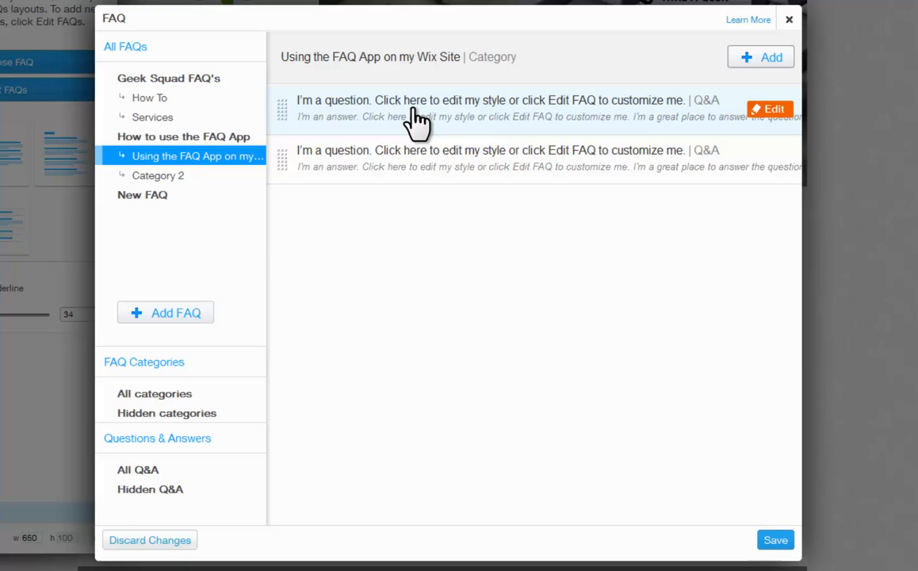
{"action": "mouse_move", "coordinate": [760, 126]}
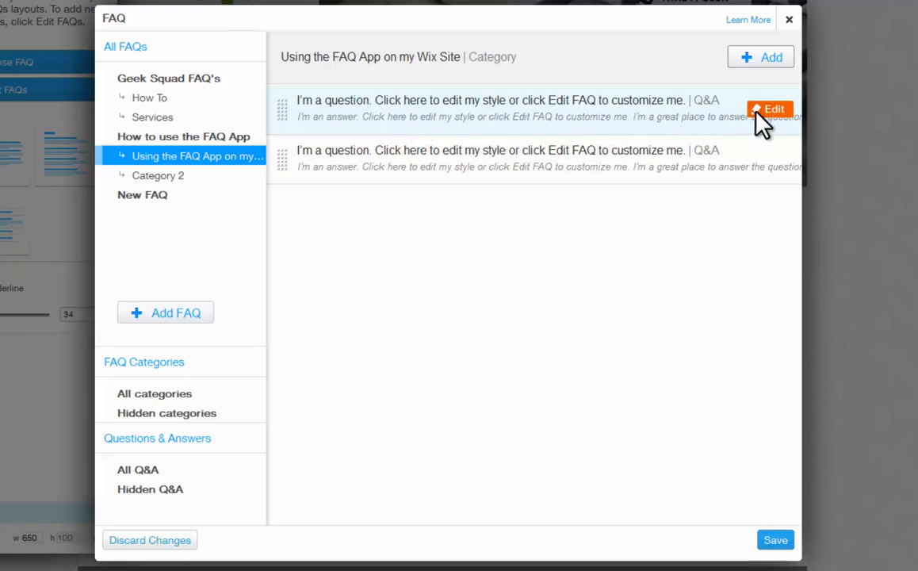
Set the first question to 'How do I add an FAQ section to my site?' and write its answer
{"action": "left_click", "coordinate": [767, 108]}
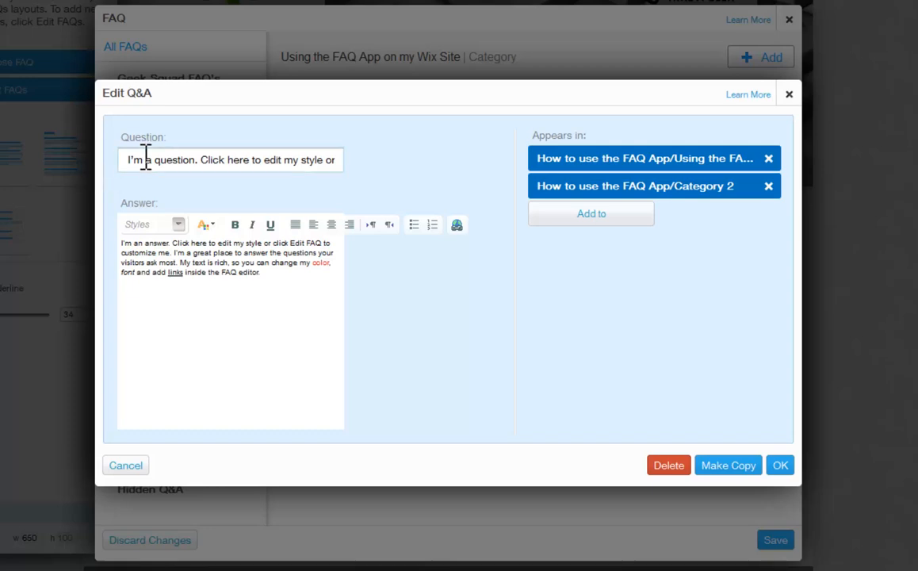
{"action": "type", "text": "How do I add an FAQ section to my site?"}
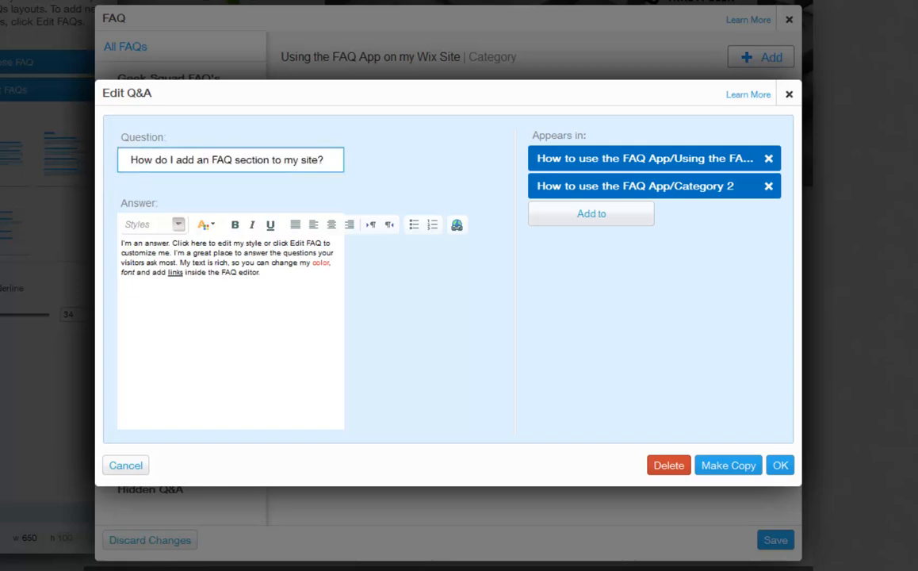
{"action": "mouse_move", "coordinate": [184, 314]}
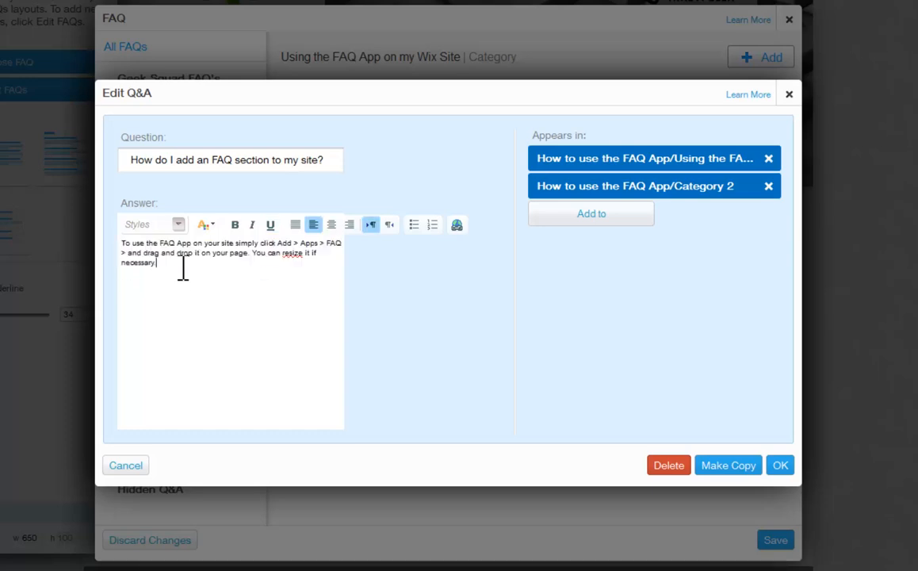
{"action": "left_click", "coordinate": [178, 225]}
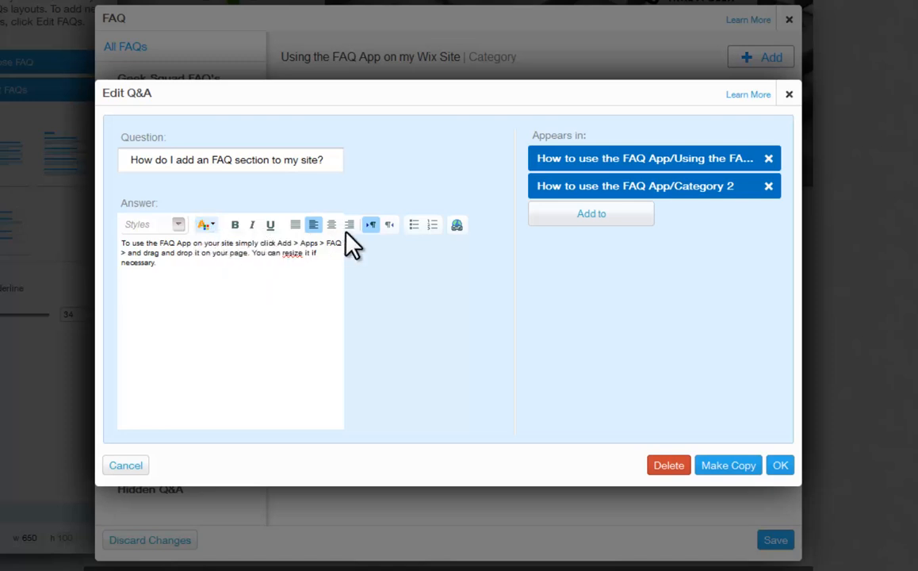
{"action": "mouse_move", "coordinate": [456, 226]}
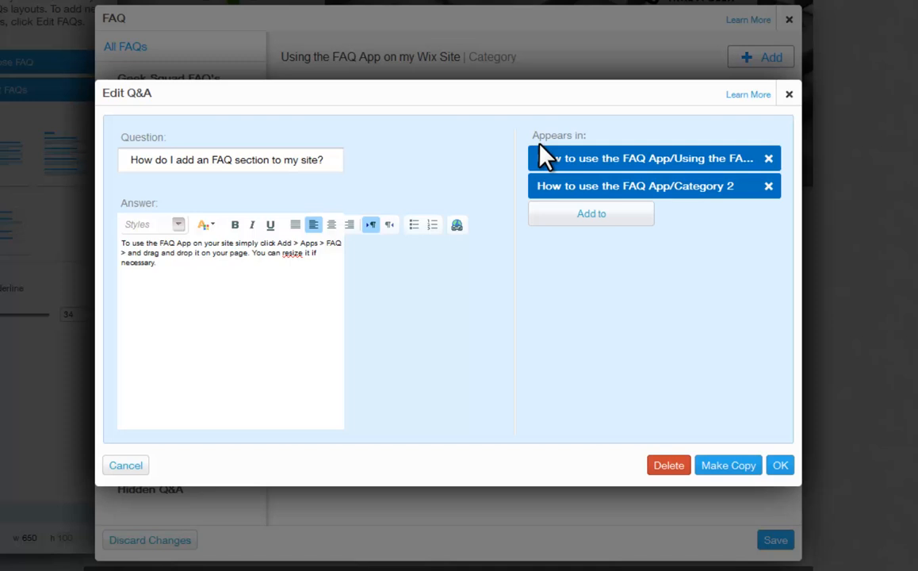
{"action": "mouse_move", "coordinate": [568, 157]}
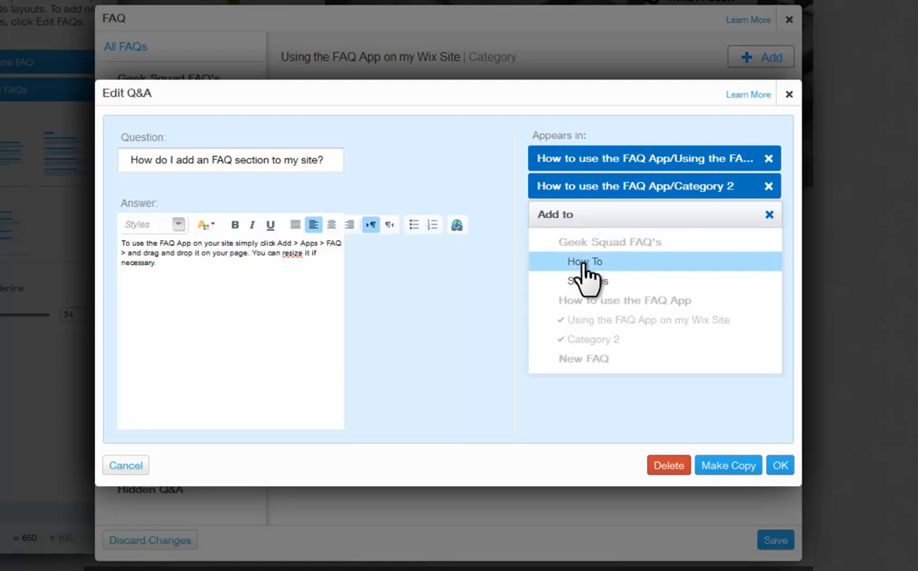
File the question only under the renamed category, dropping How To and Category 2, and save it
{"action": "left_click", "coordinate": [585, 261]}
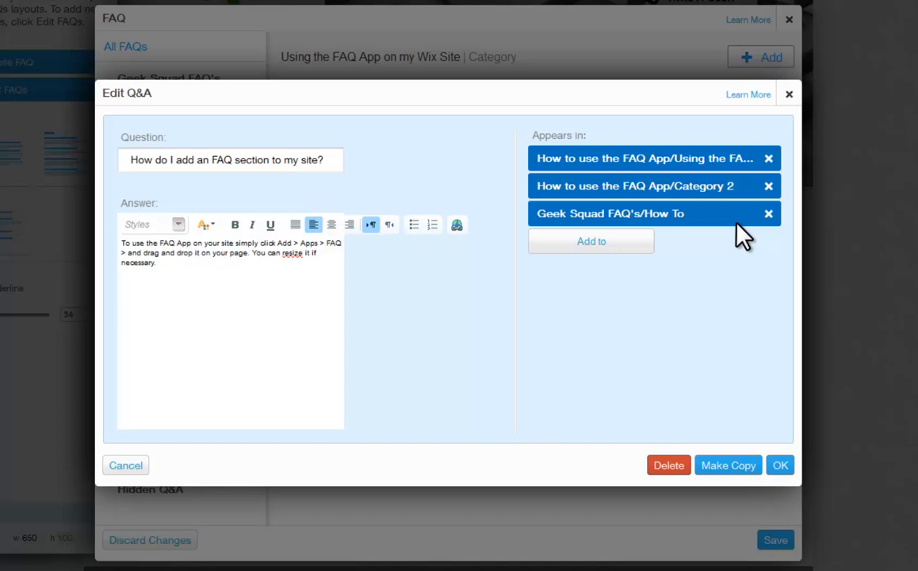
{"action": "left_click", "coordinate": [767, 213]}
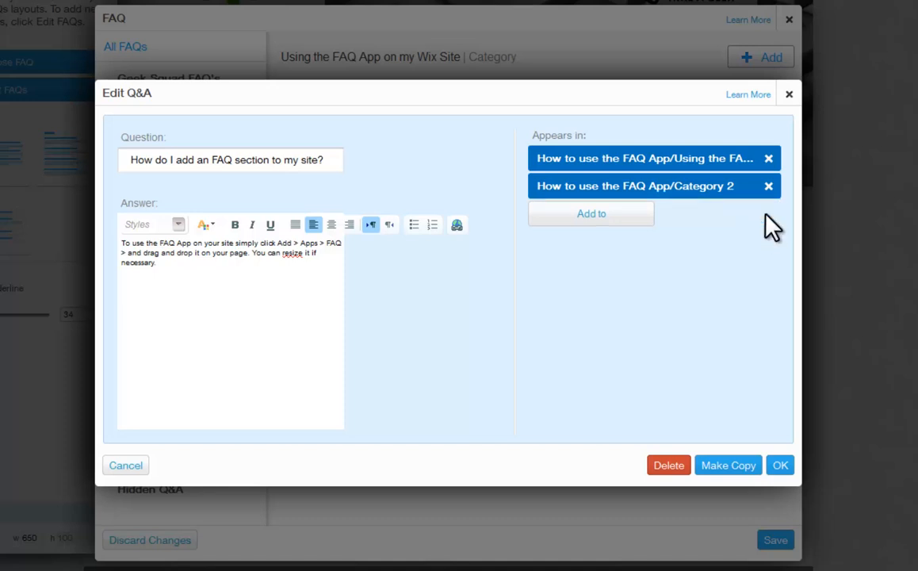
{"action": "left_click", "coordinate": [767, 185]}
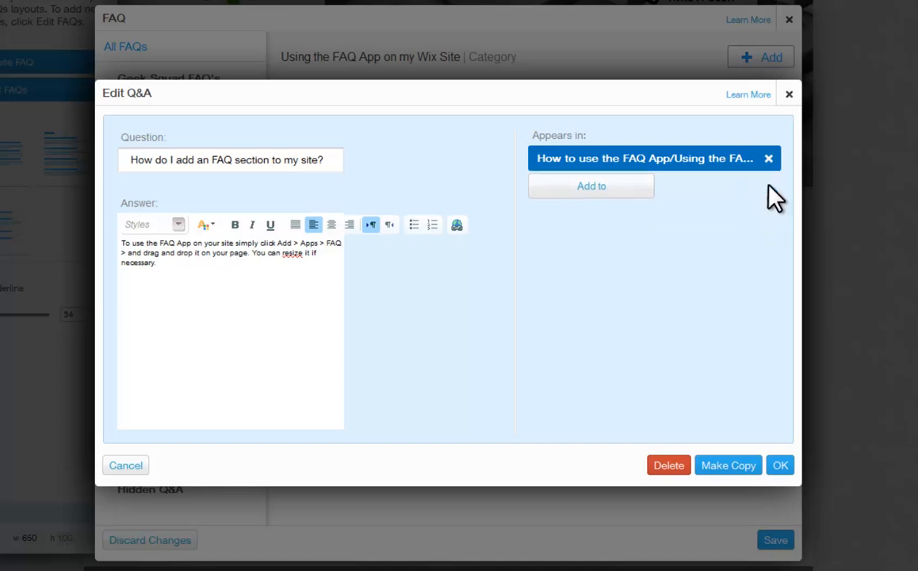
{"action": "mouse_move", "coordinate": [799, 453]}
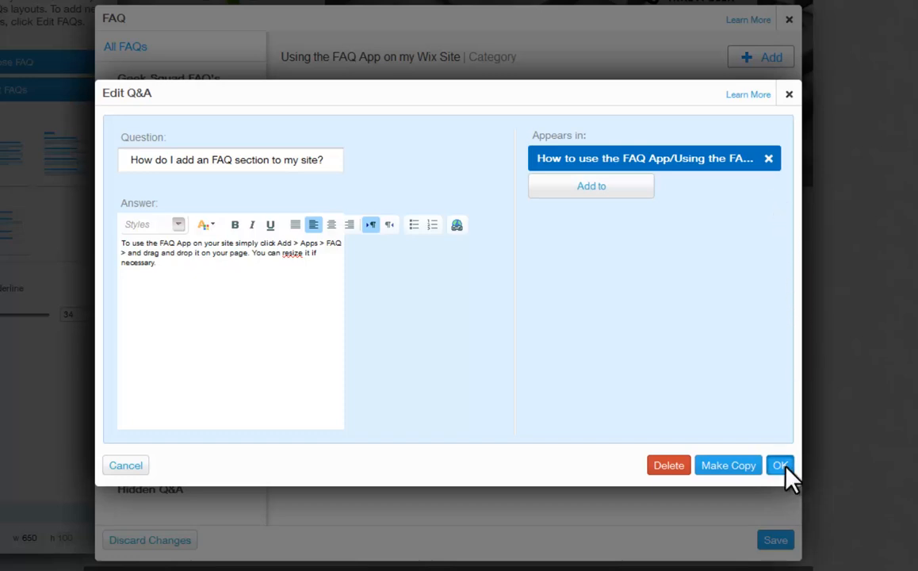
{"action": "left_click", "coordinate": [779, 466]}
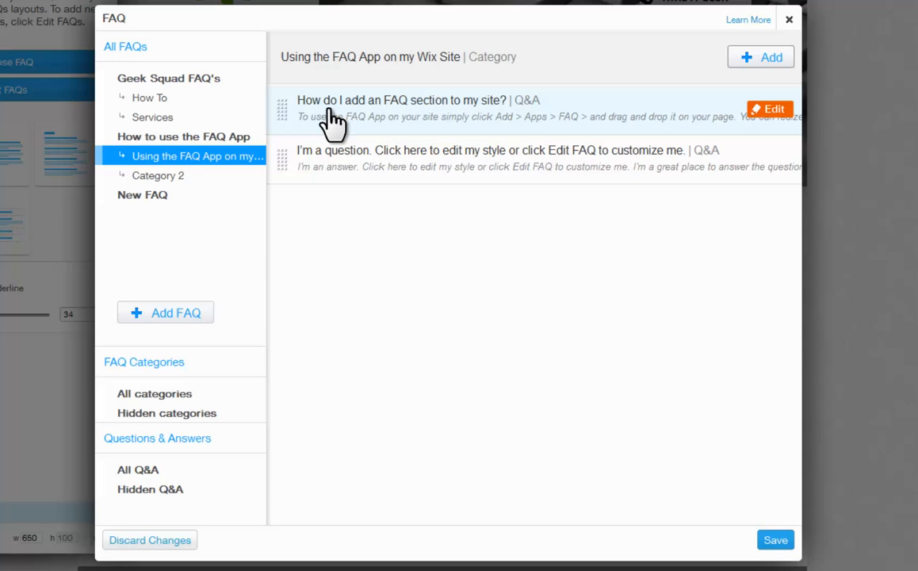
{"action": "mouse_move", "coordinate": [283, 151]}
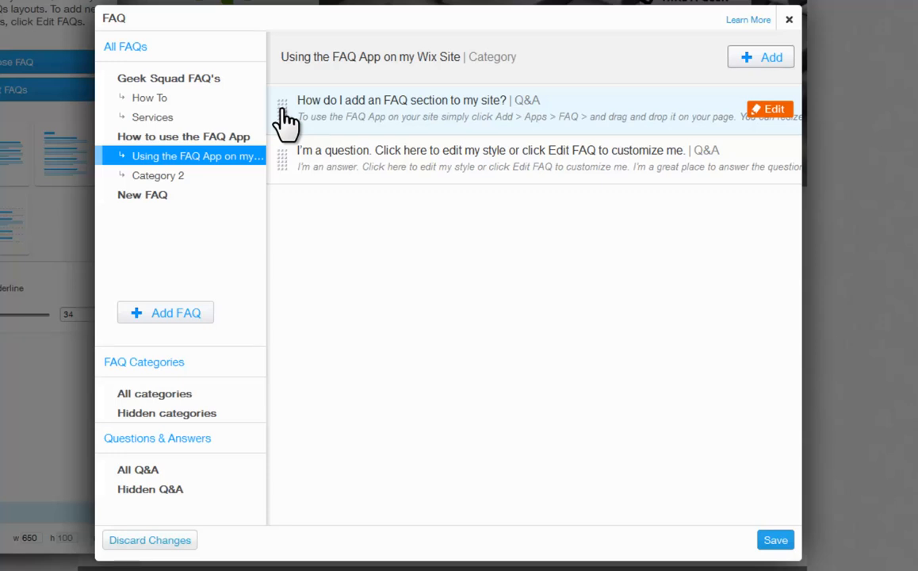
{"action": "mouse_move", "coordinate": [759, 57]}
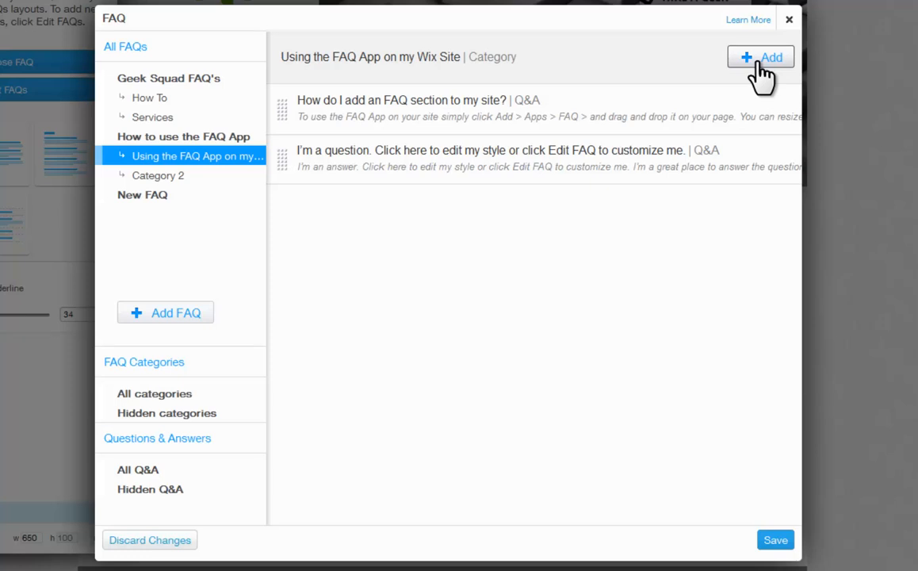
{"action": "mouse_move", "coordinate": [159, 76]}
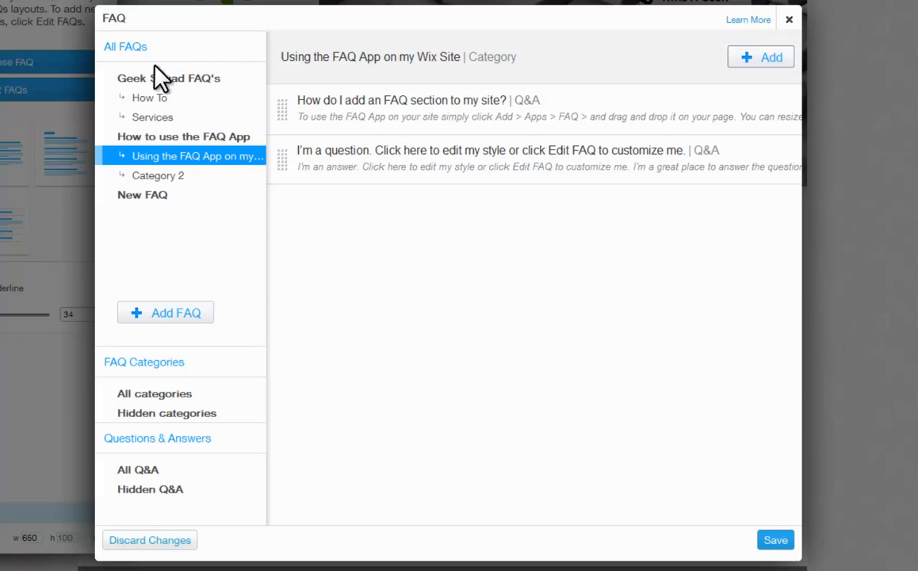
{"action": "left_click", "coordinate": [143, 195]}
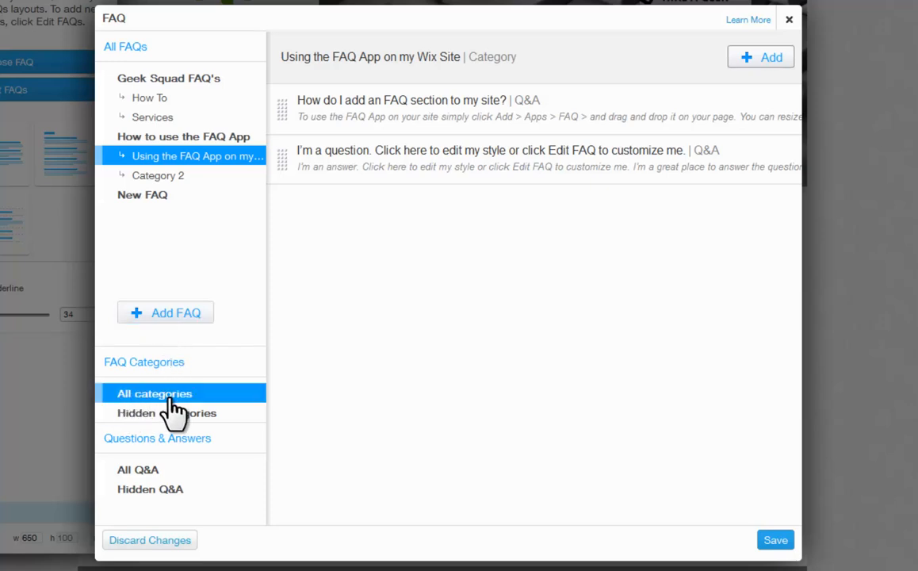
Remove the placeholder question from Category 2, then review Hidden Q&A and the empty All Q&A list
{"action": "left_click", "coordinate": [167, 412]}
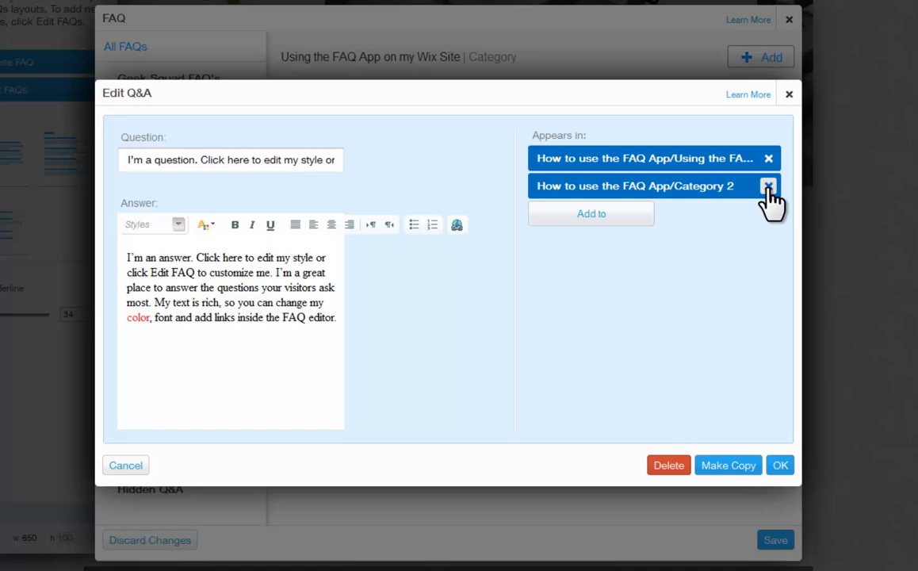
{"action": "left_click", "coordinate": [767, 186]}
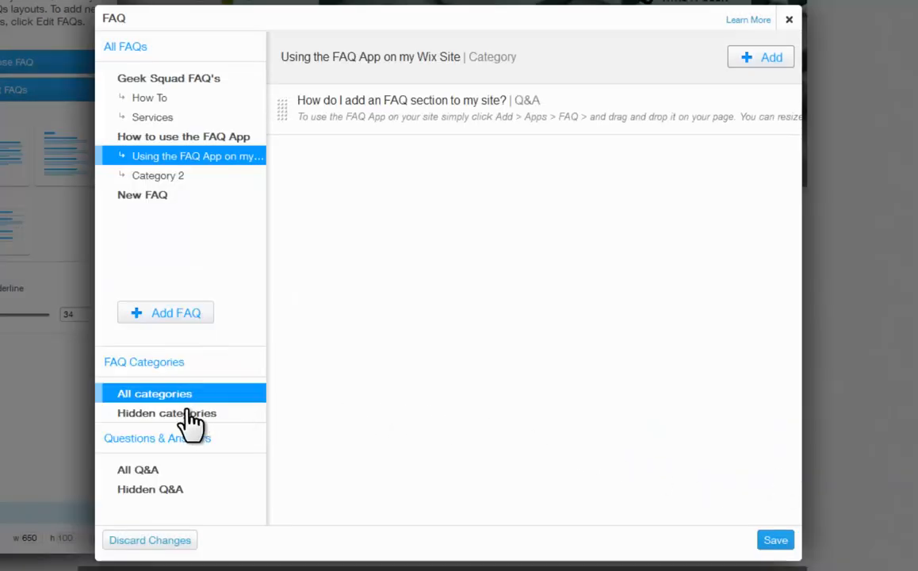
{"action": "left_click", "coordinate": [166, 412]}
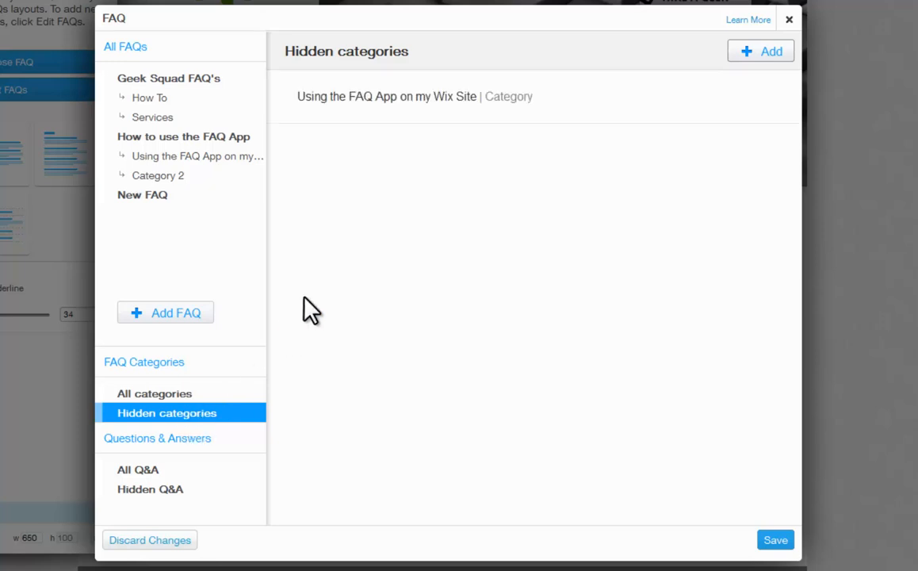
{"action": "mouse_move", "coordinate": [154, 483]}
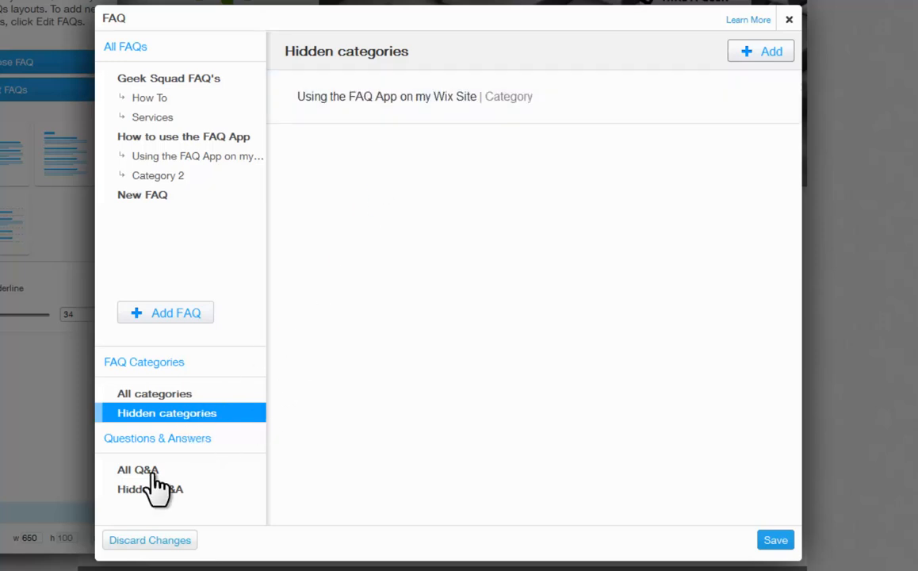
{"action": "left_click", "coordinate": [149, 488]}
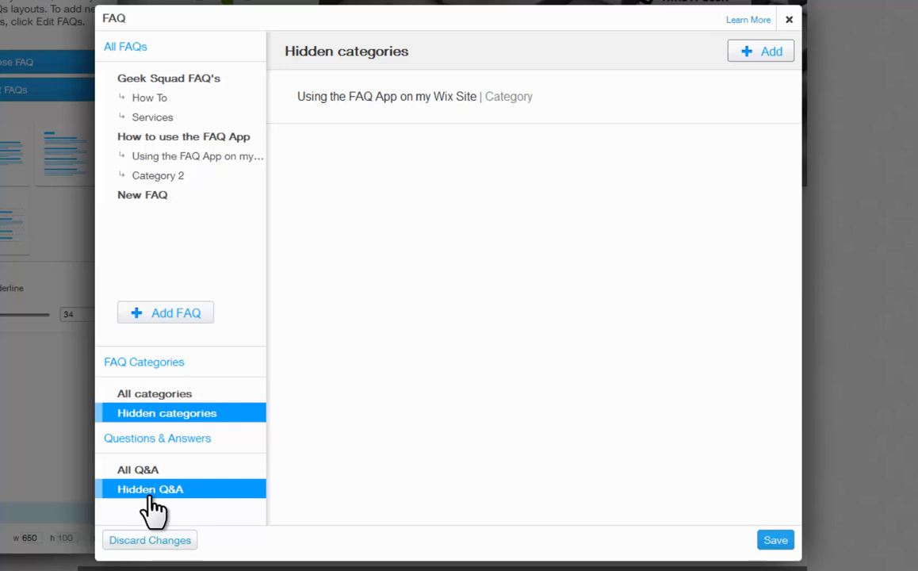
{"action": "left_click", "coordinate": [137, 469]}
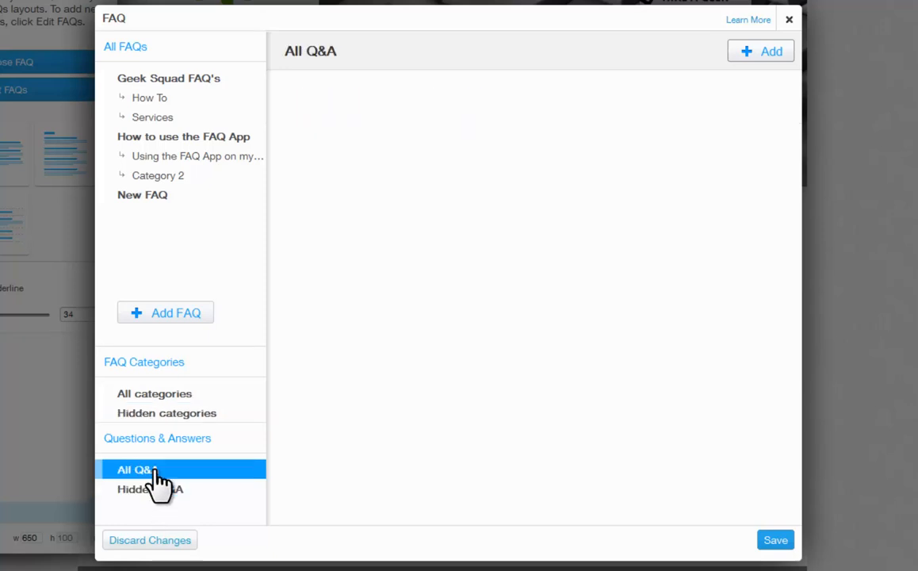
Review Hidden Q&A, then save and publish the FAQ data
{"action": "left_click", "coordinate": [136, 469]}
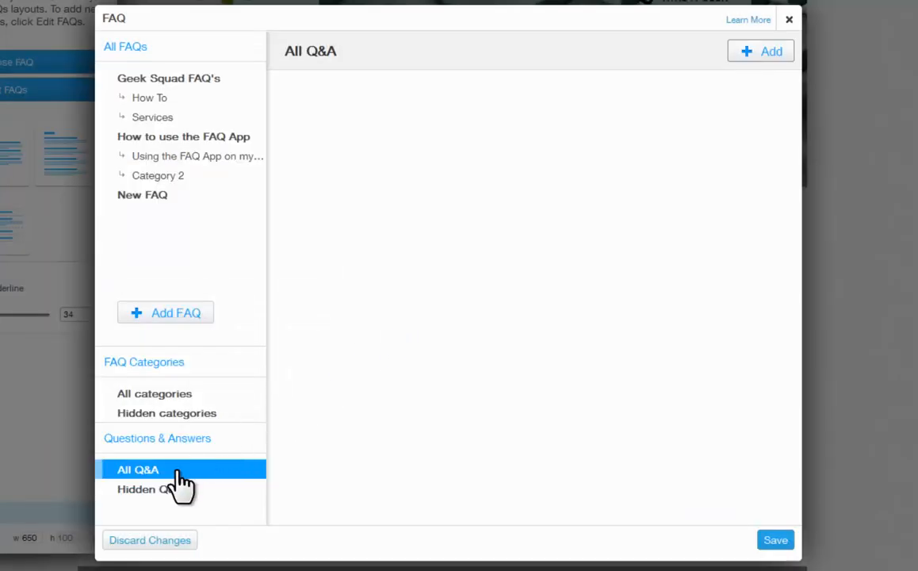
{"action": "left_click", "coordinate": [149, 488]}
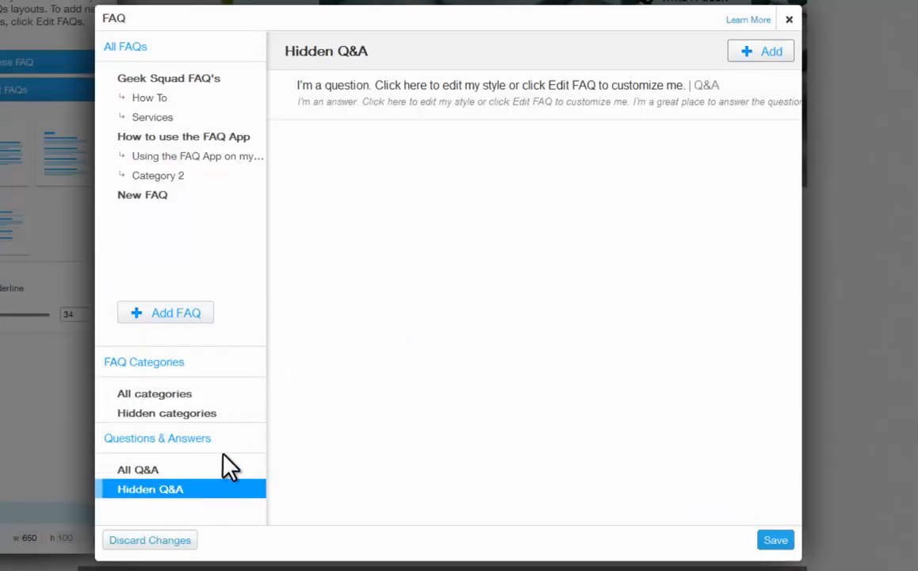
{"action": "mouse_move", "coordinate": [753, 45]}
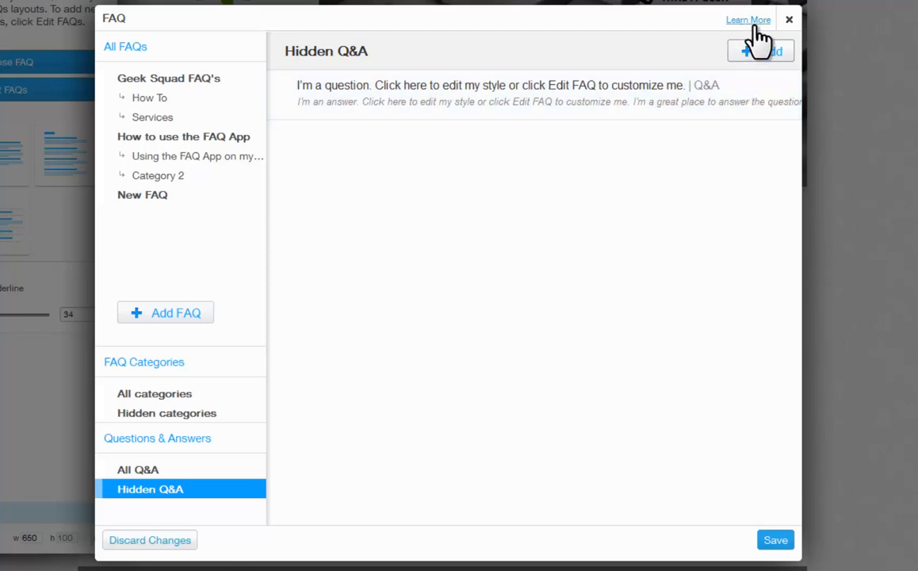
{"action": "mouse_move", "coordinate": [775, 539]}
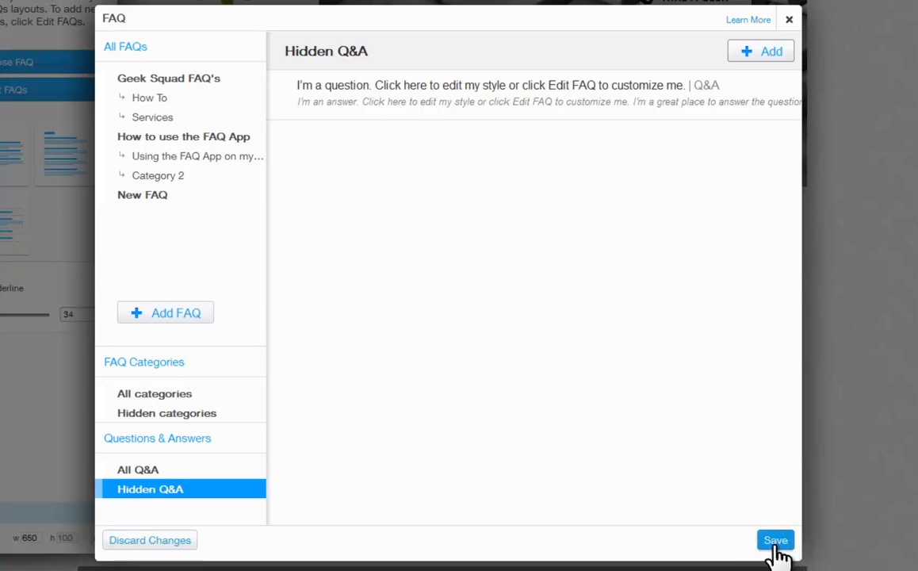
{"action": "mouse_move", "coordinate": [463, 564]}
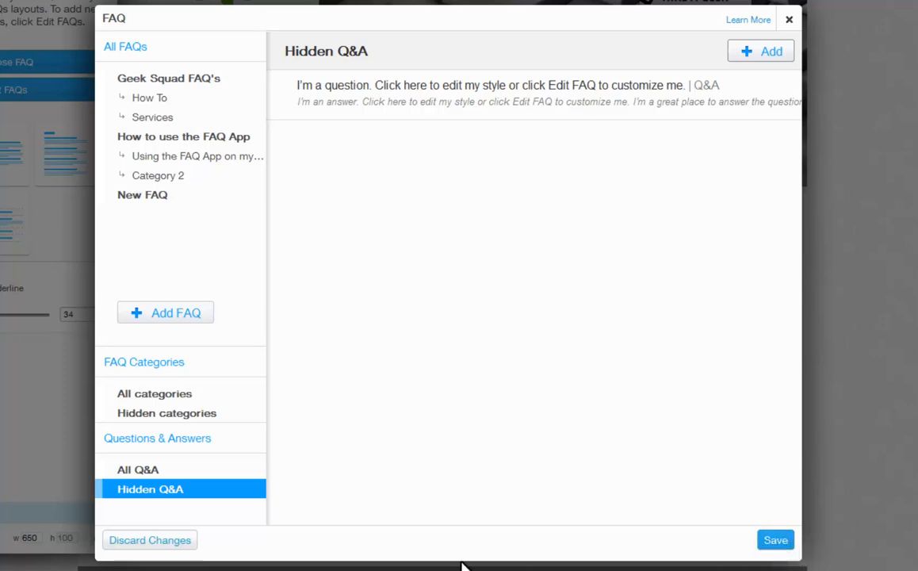
{"action": "mouse_move", "coordinate": [149, 539]}
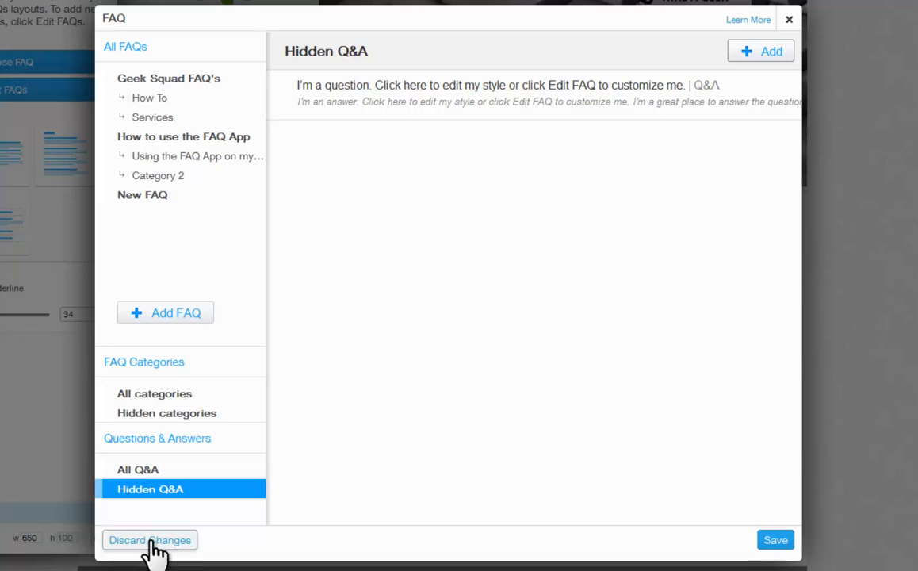
{"action": "mouse_move", "coordinate": [189, 554]}
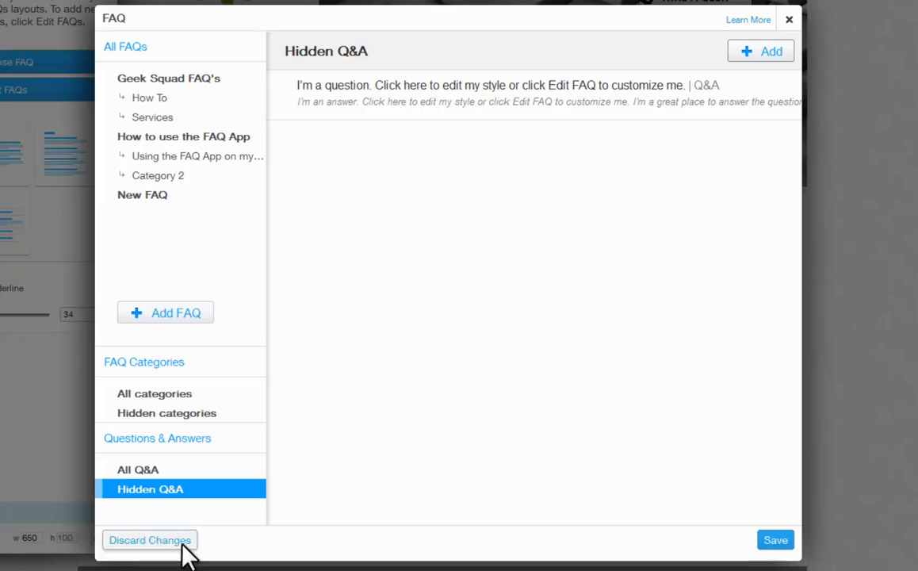
{"action": "left_click", "coordinate": [773, 539]}
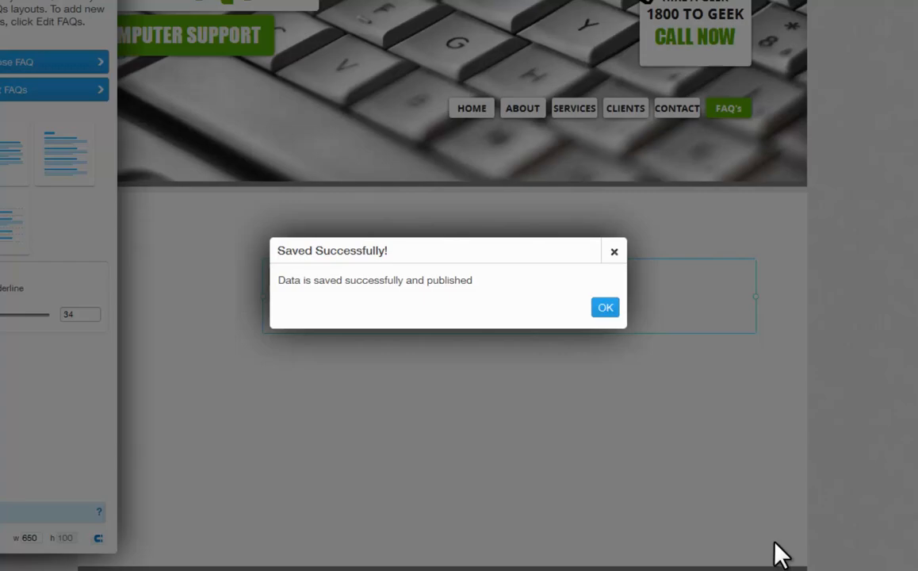
Set the page's FAQ widget to display Geek Squad FAQ's with How To and Services categories
{"action": "left_click", "coordinate": [605, 308]}
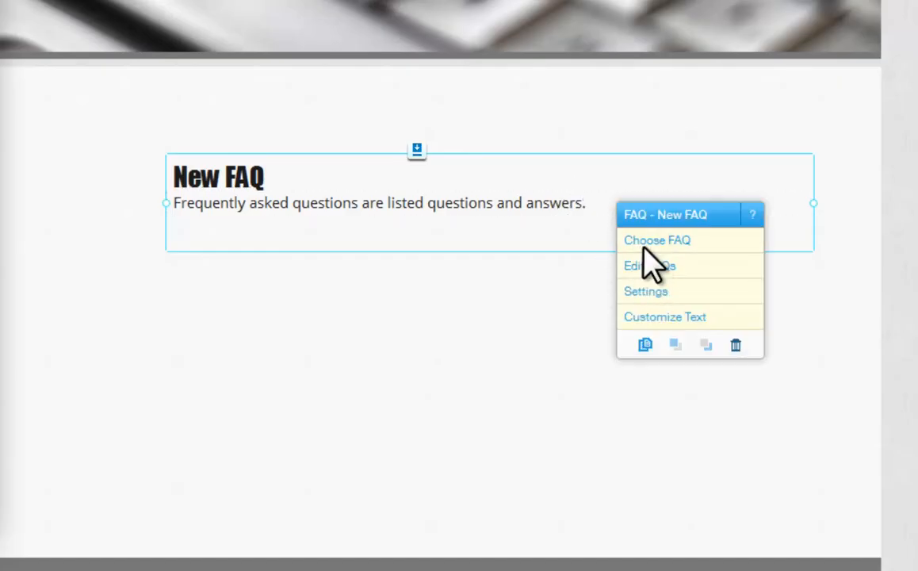
{"action": "left_click", "coordinate": [657, 241]}
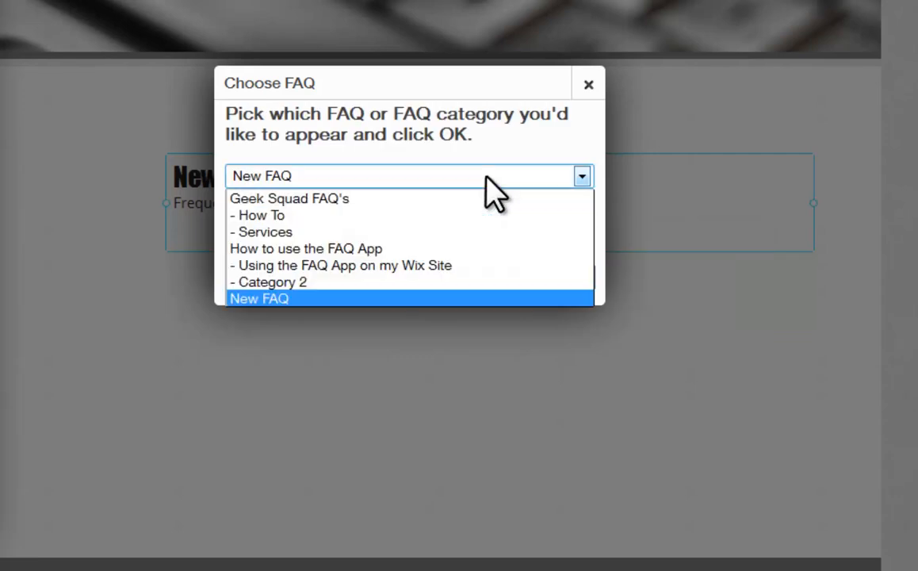
{"action": "left_click", "coordinate": [288, 198]}
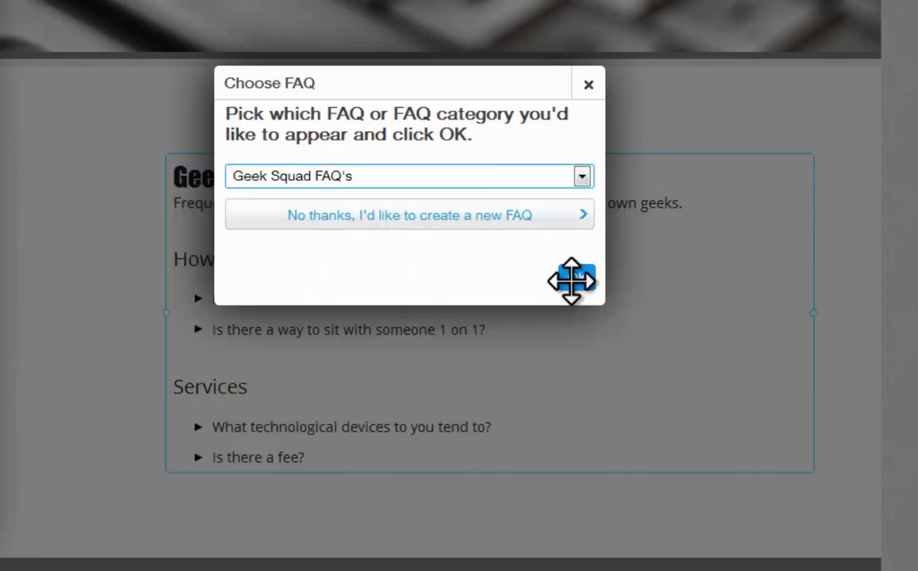
{"action": "left_click", "coordinate": [587, 83]}
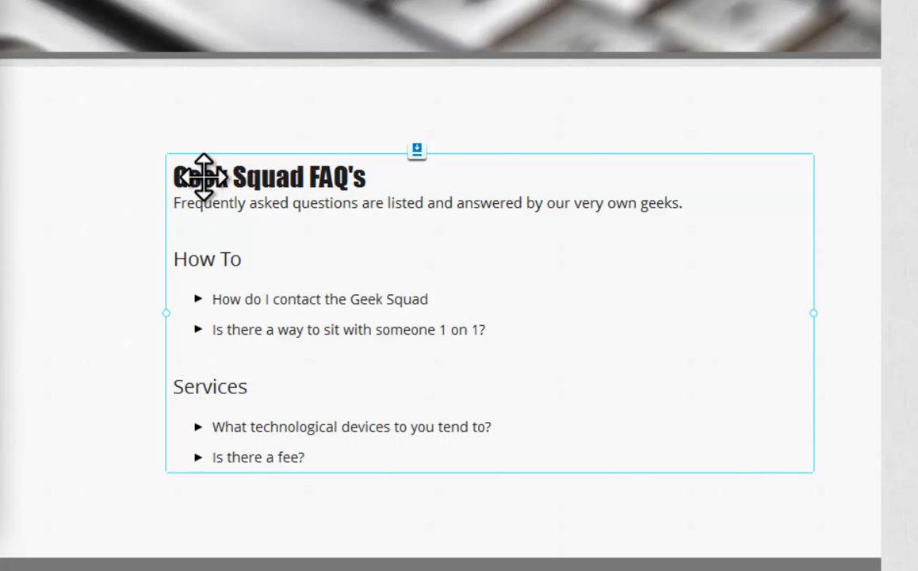
{"action": "left_click", "coordinate": [202, 176]}
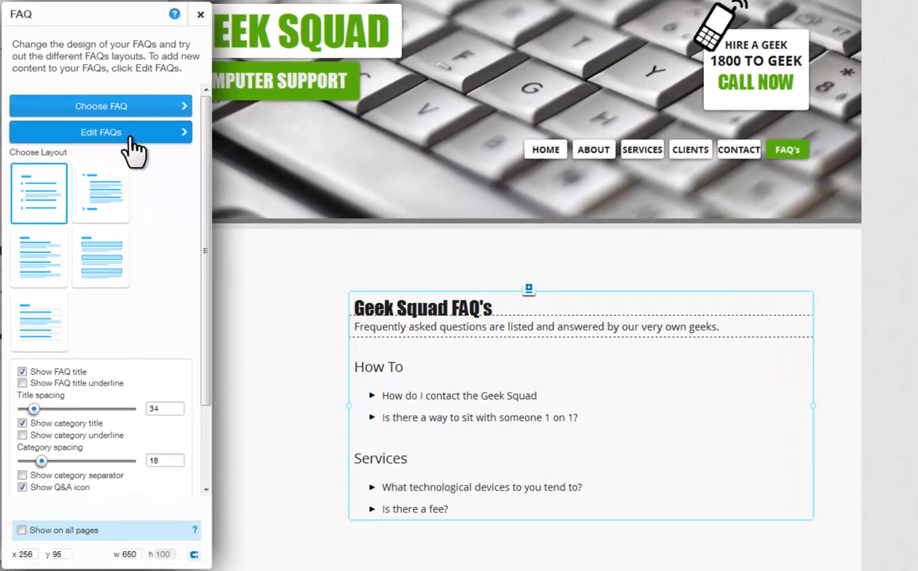
{"action": "mouse_move", "coordinate": [130, 187]}
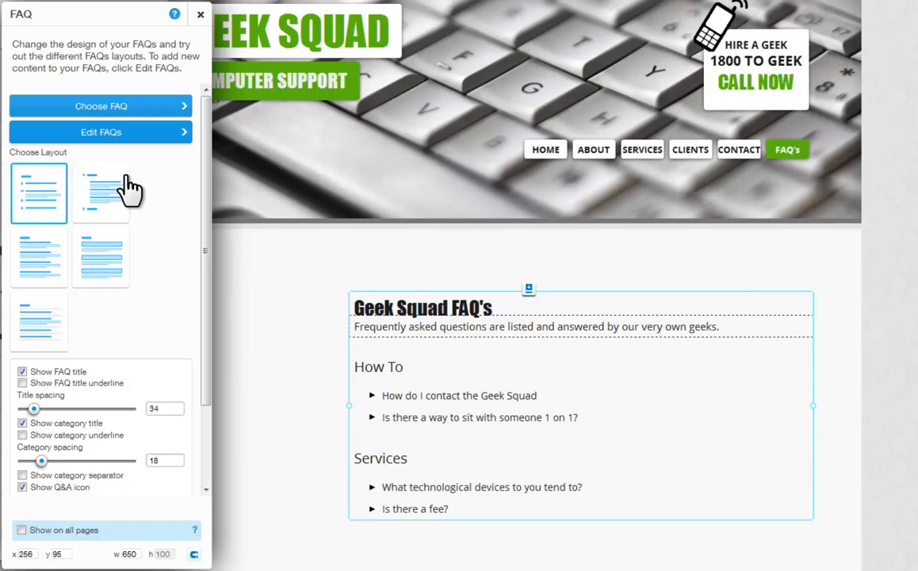
{"action": "mouse_move", "coordinate": [63, 214]}
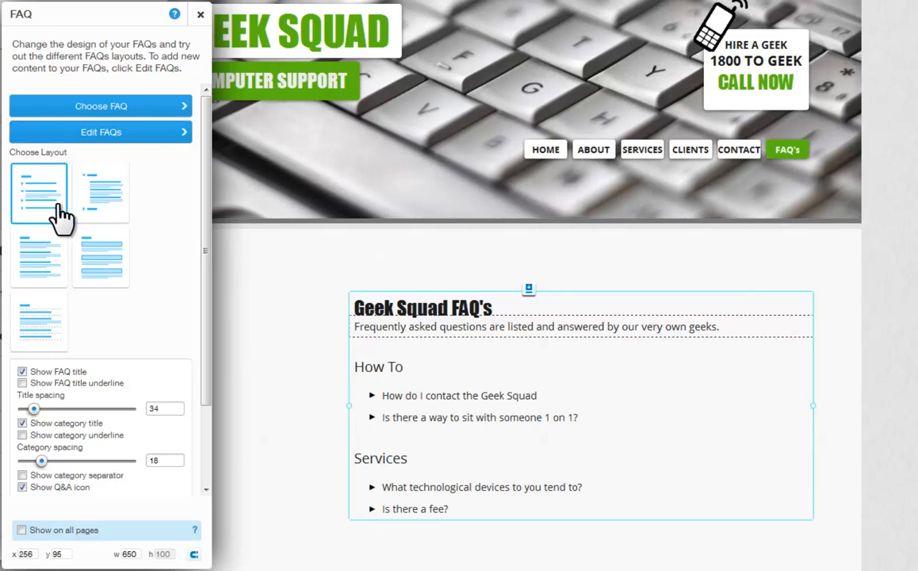
{"action": "mouse_move", "coordinate": [368, 399]}
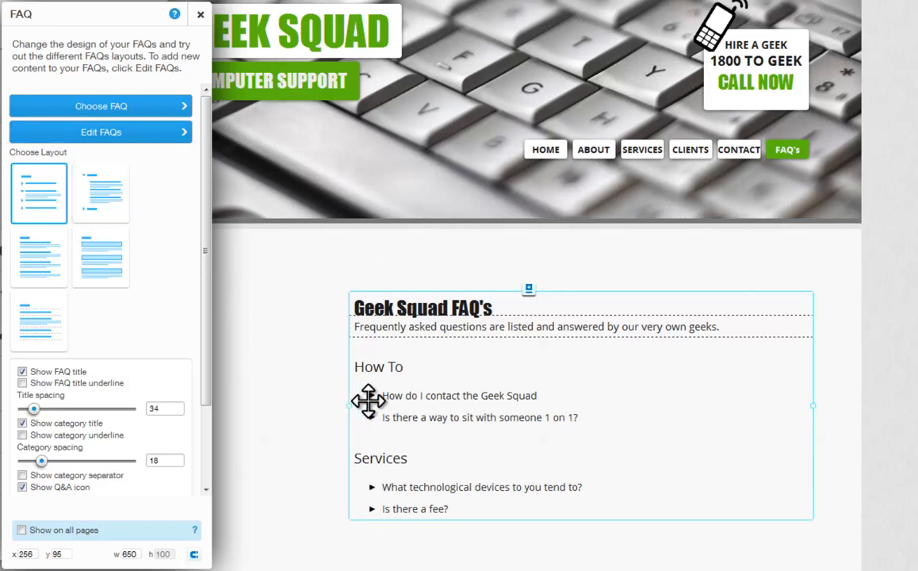
{"action": "left_click", "coordinate": [102, 193]}
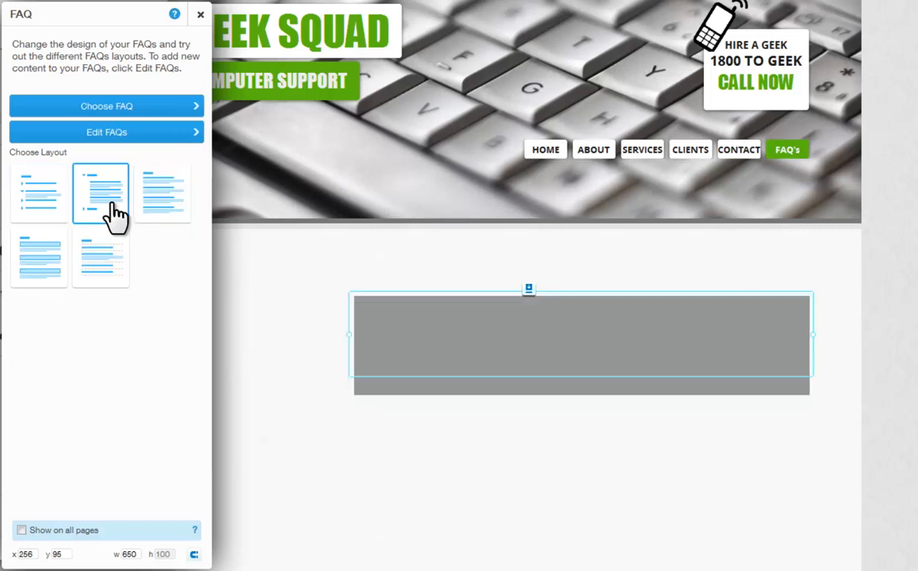
{"action": "left_click", "coordinate": [100, 193]}
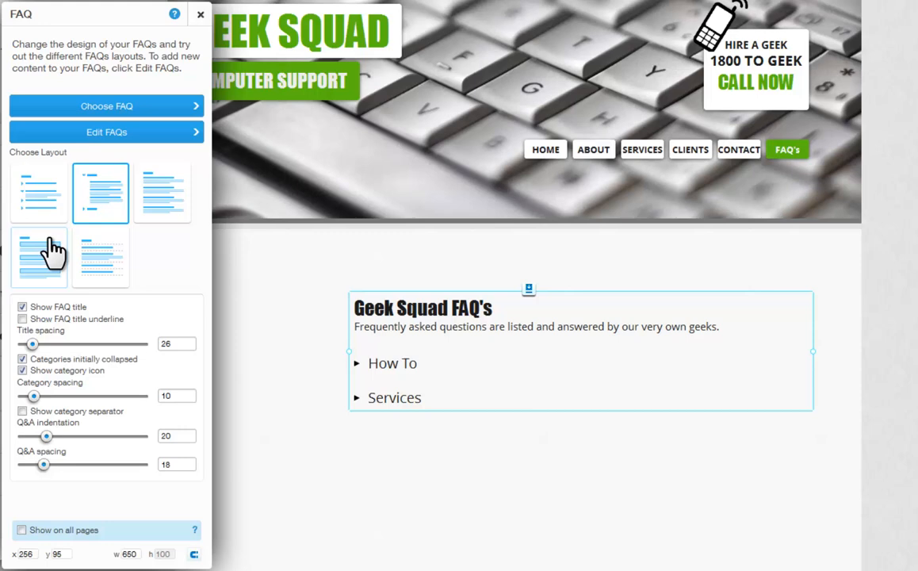
{"action": "left_click", "coordinate": [100, 257]}
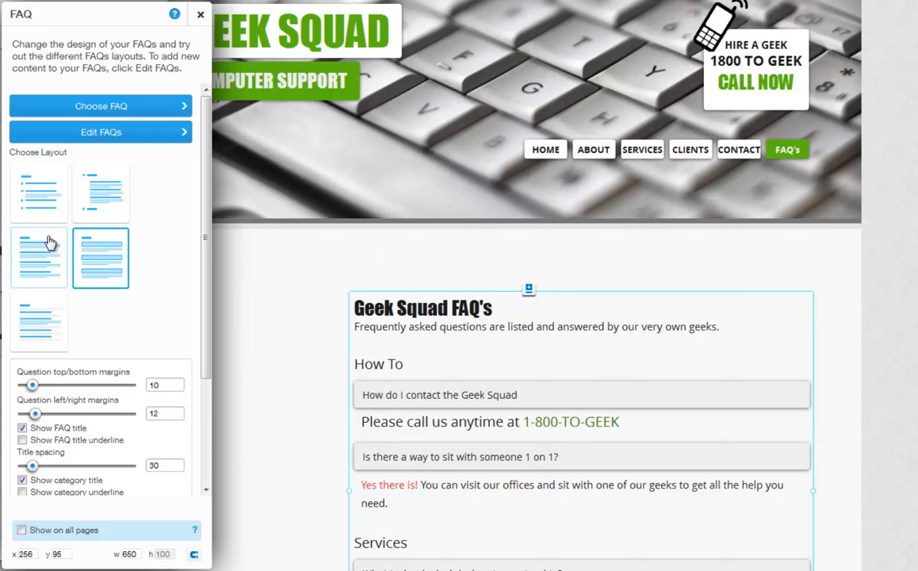
{"action": "mouse_move", "coordinate": [51, 230]}
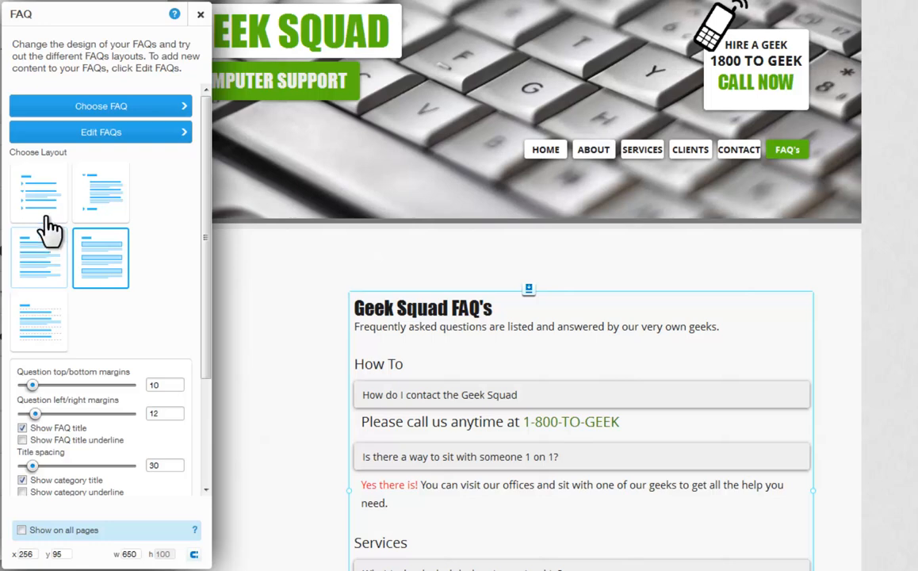
{"action": "left_click", "coordinate": [38, 193]}
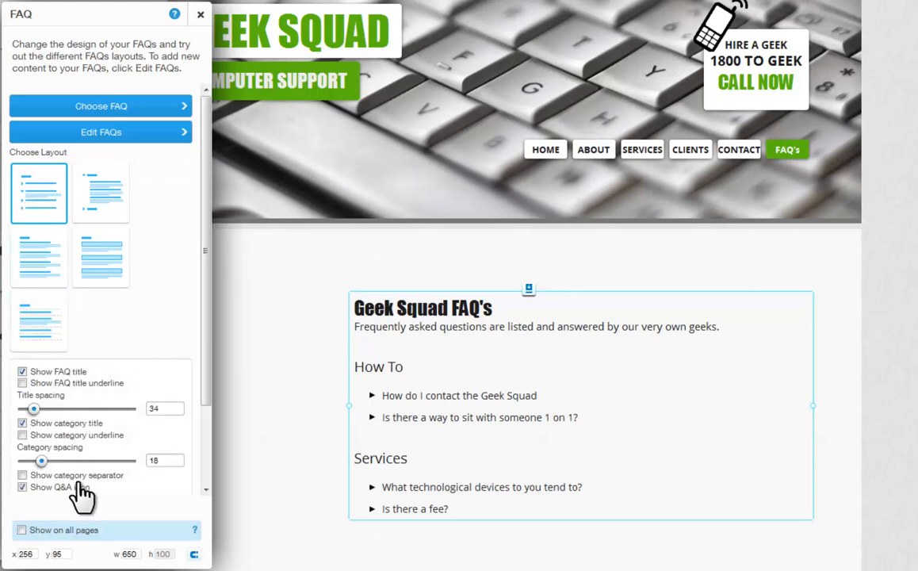
{"action": "mouse_move", "coordinate": [93, 361]}
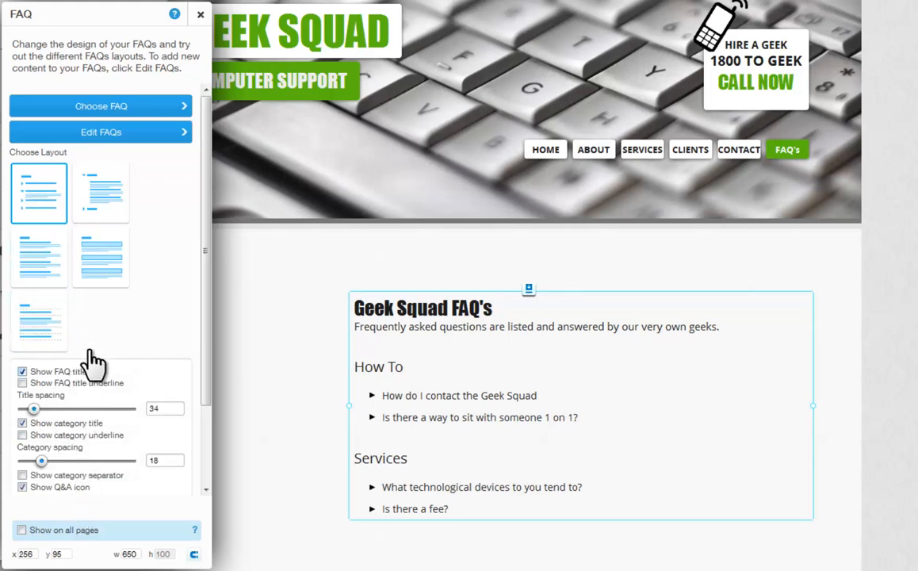
{"action": "left_click", "coordinate": [200, 14]}
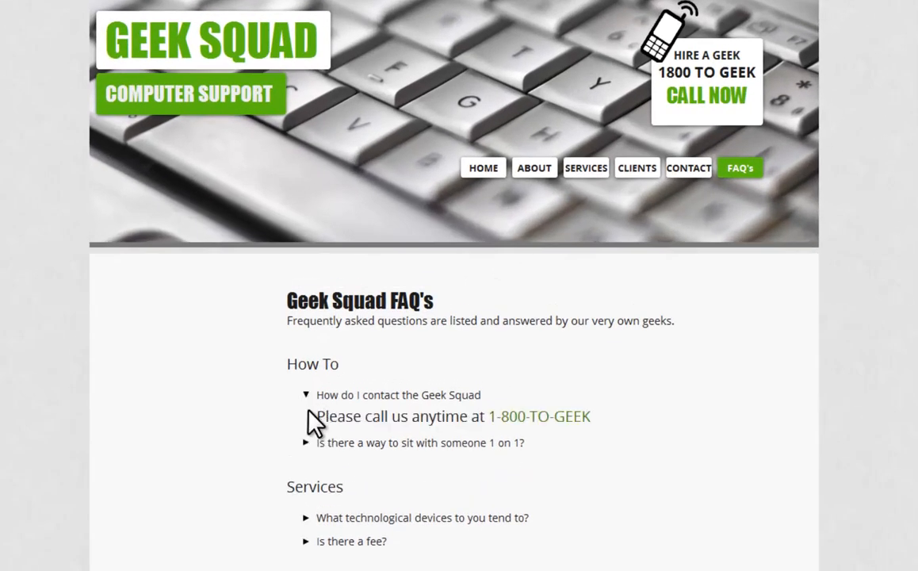
{"action": "mouse_move", "coordinate": [618, 431]}
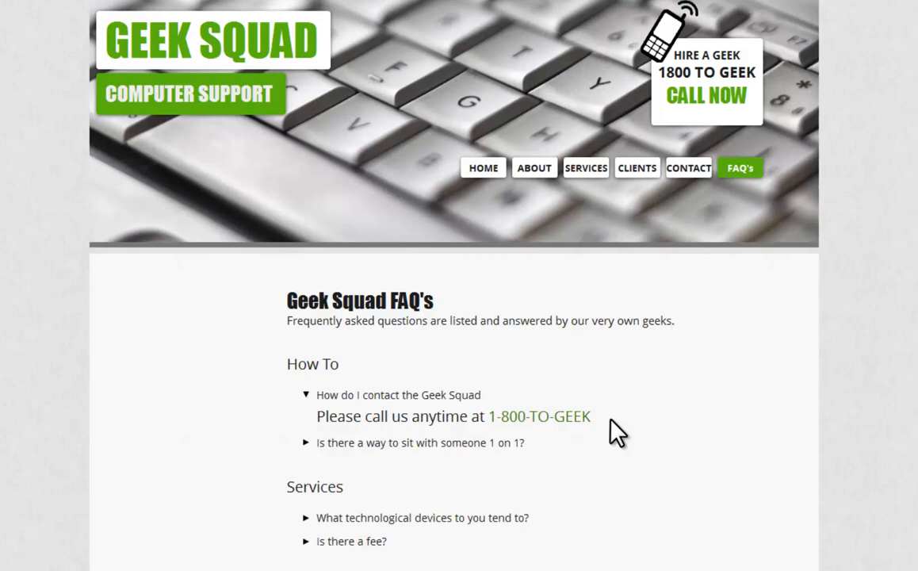